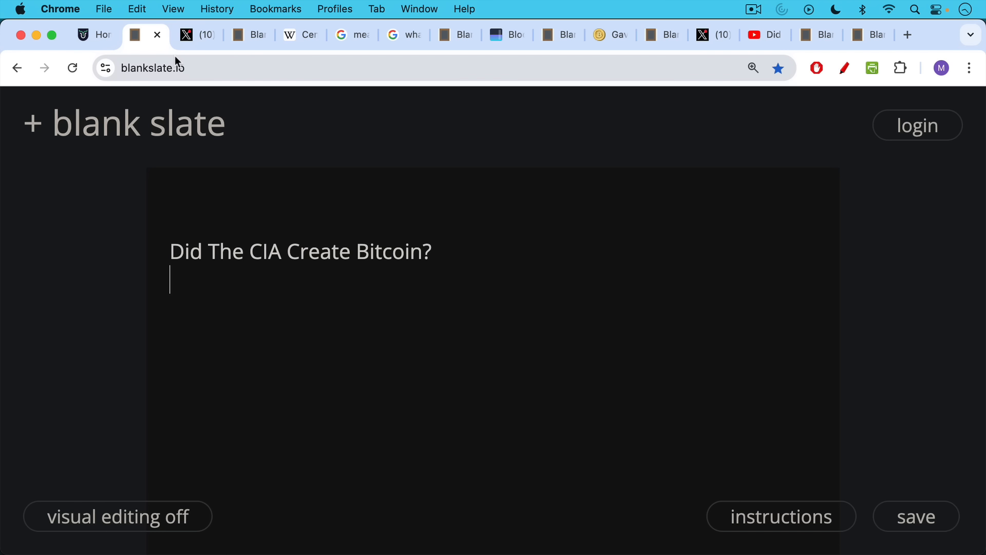
Step: Show the tweet on who invented Bitcoin, then the slide asking for the most cited evidence
{"action": "left_click", "coordinate": [186, 35]}
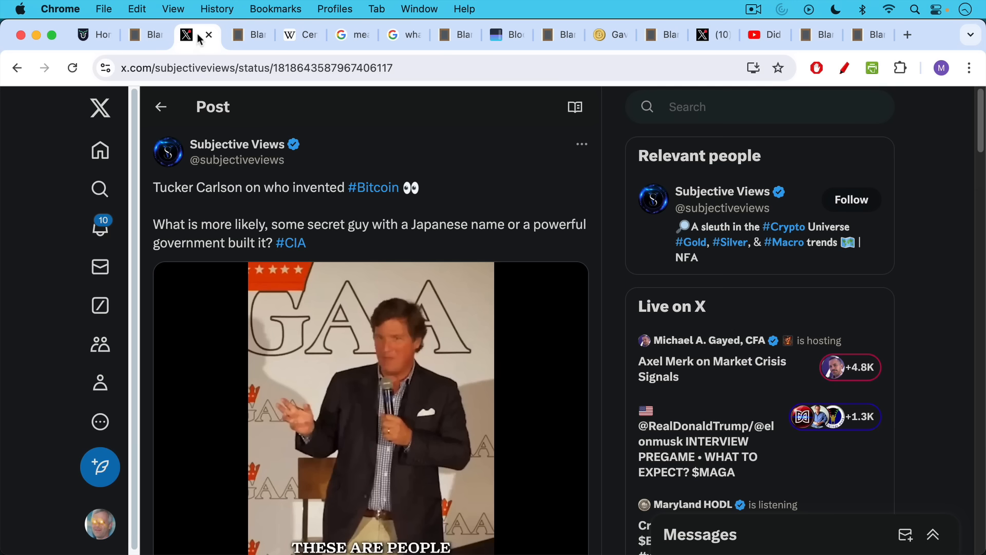
{"action": "mouse_move", "coordinate": [251, 35]}
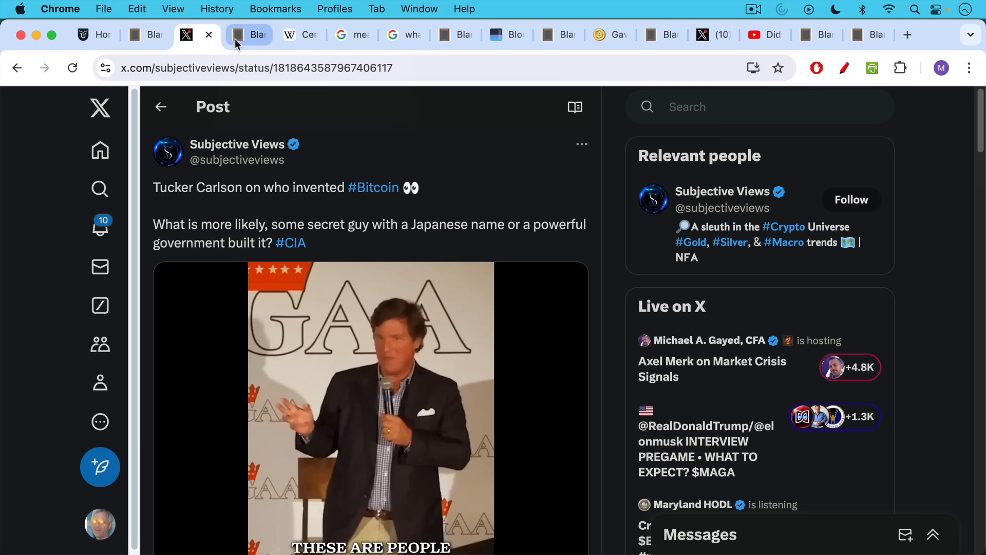
{"action": "left_click", "coordinate": [249, 35]}
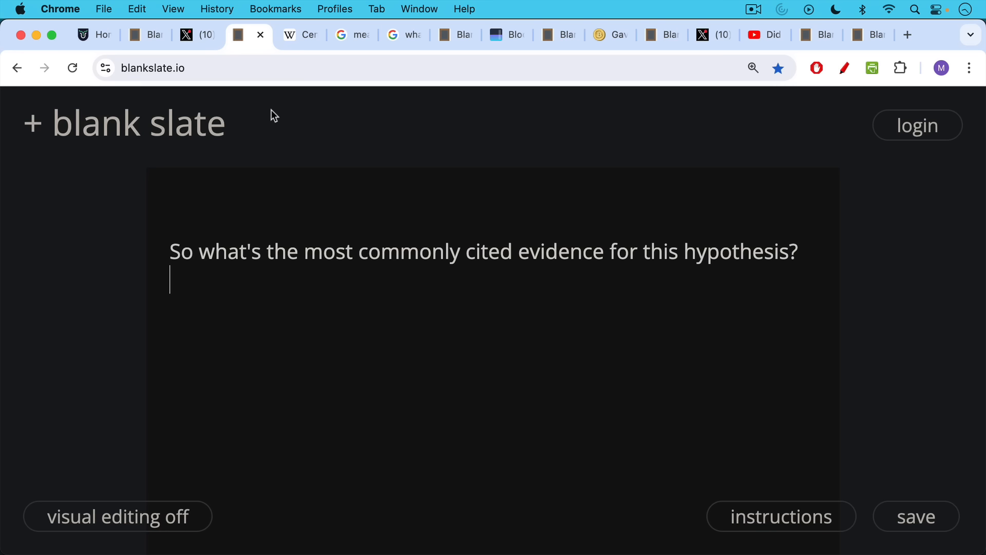
{"action": "mouse_move", "coordinate": [276, 106]}
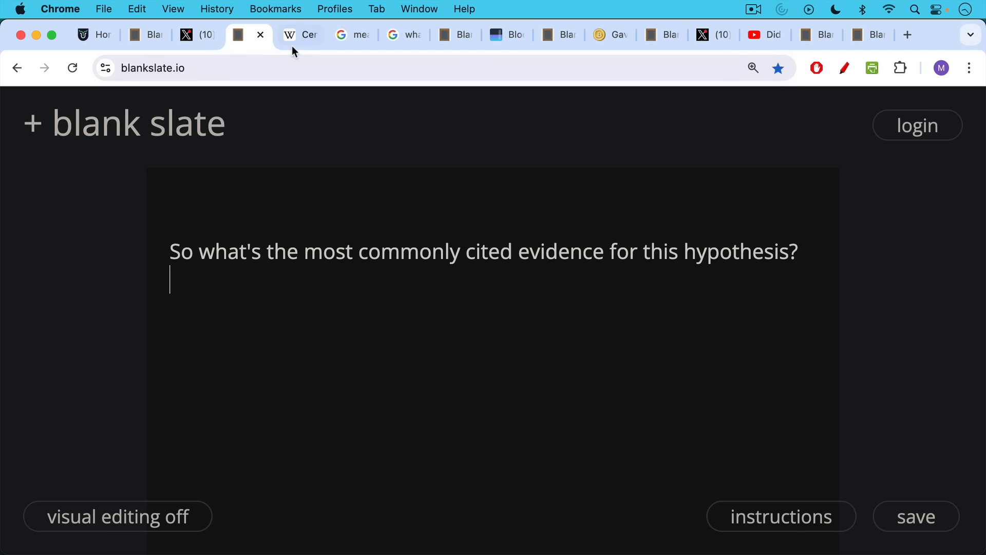
Step: Show the CIA Wikipedia article, then Google results on what Nakamoto and Satoshi mean in Japanese
{"action": "left_click", "coordinate": [299, 35]}
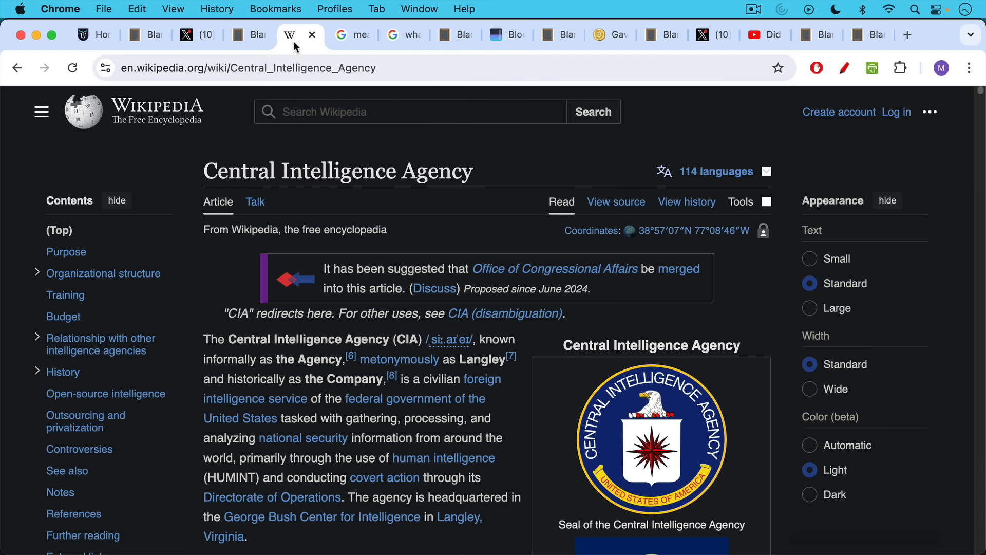
{"action": "left_click", "coordinate": [350, 35]}
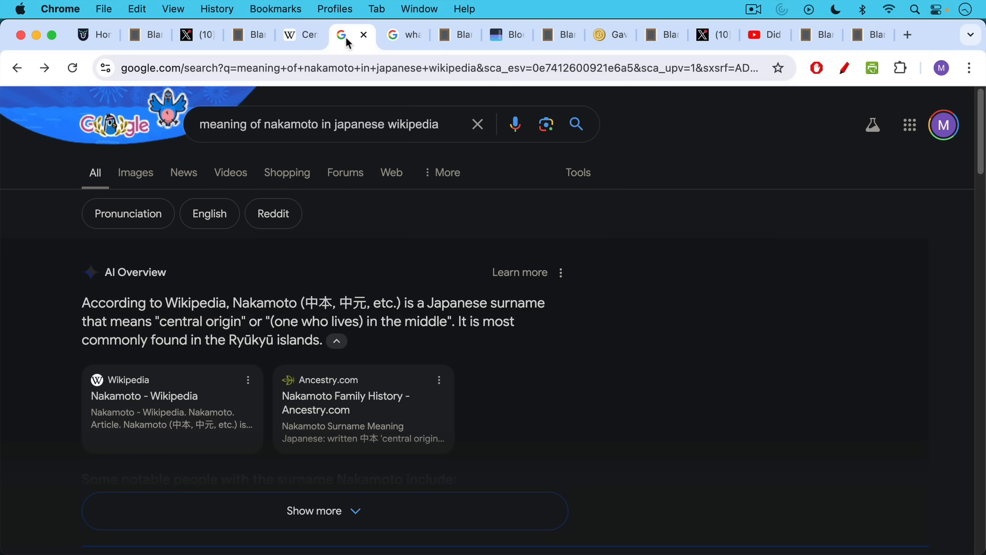
{"action": "mouse_move", "coordinate": [373, 336]}
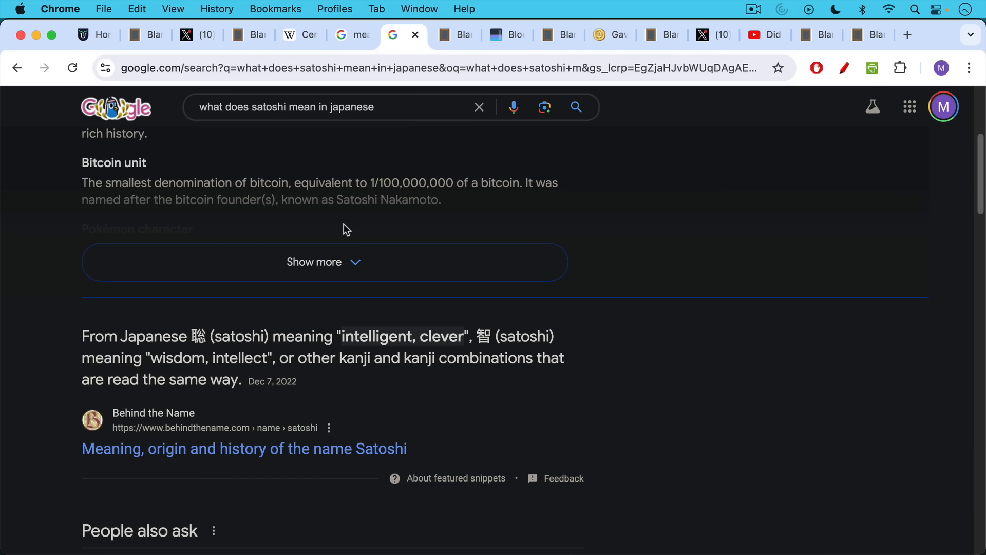
{"action": "mouse_move", "coordinate": [337, 214]}
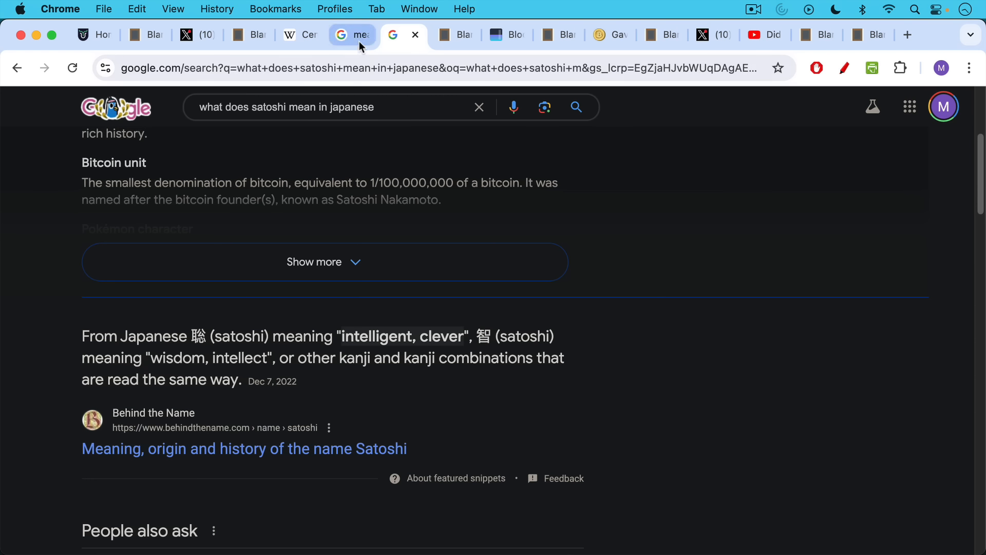
{"action": "left_click", "coordinate": [290, 35]}
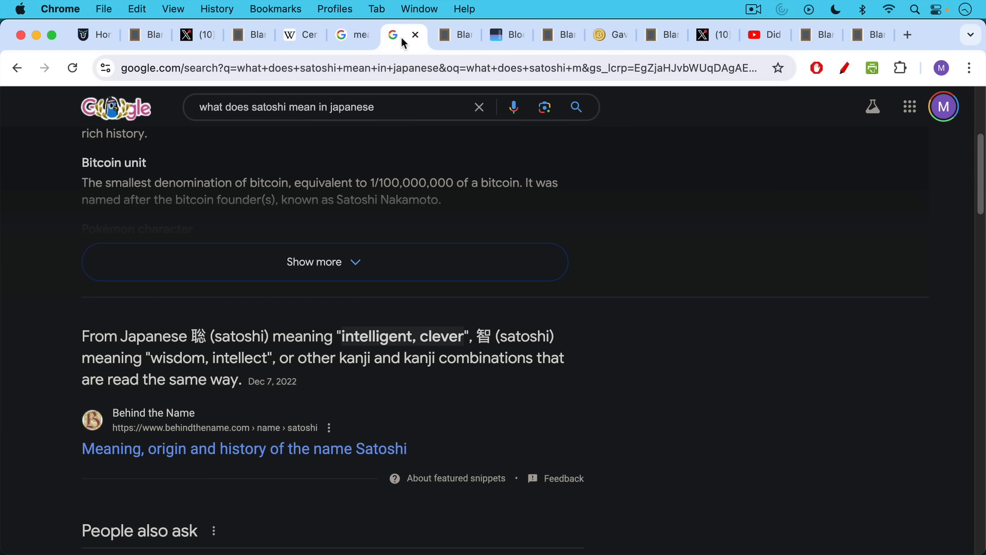
Step: Show the slide questioning a revealing CIA pseudonym, then a Bitcoin block's transactions on mempool.space
{"action": "left_click", "coordinate": [444, 35]}
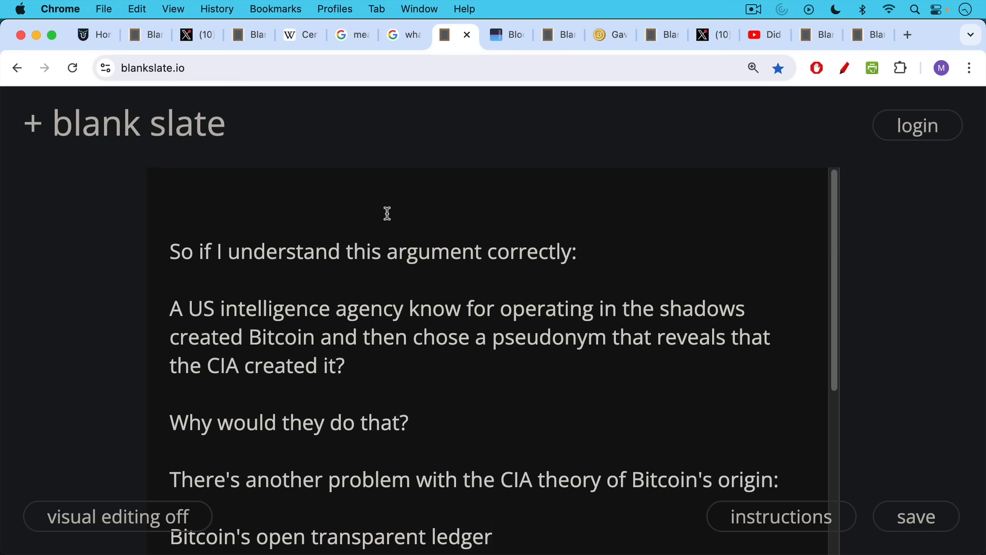
{"action": "mouse_move", "coordinate": [367, 237]}
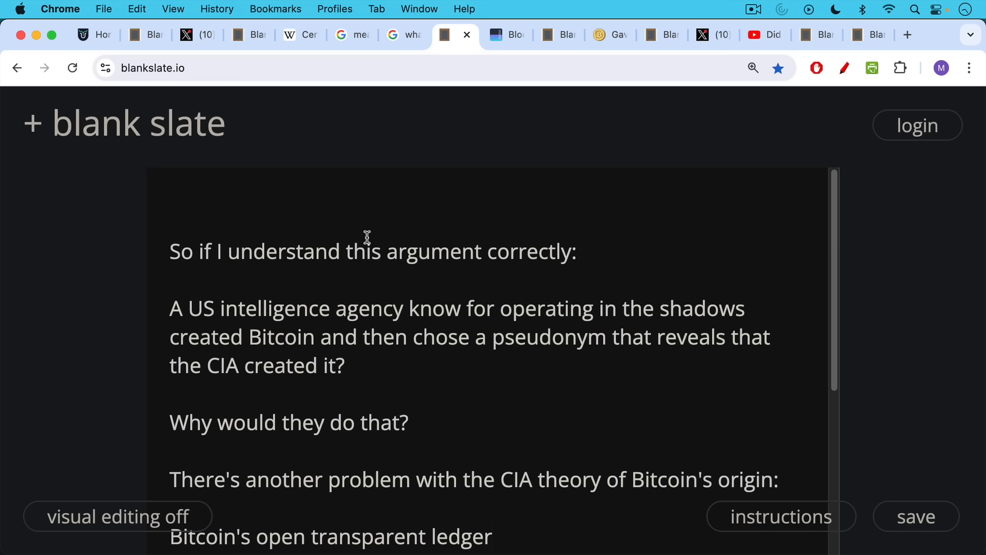
{"action": "scroll", "scroll_direction": "up", "scroll_amount": 3}
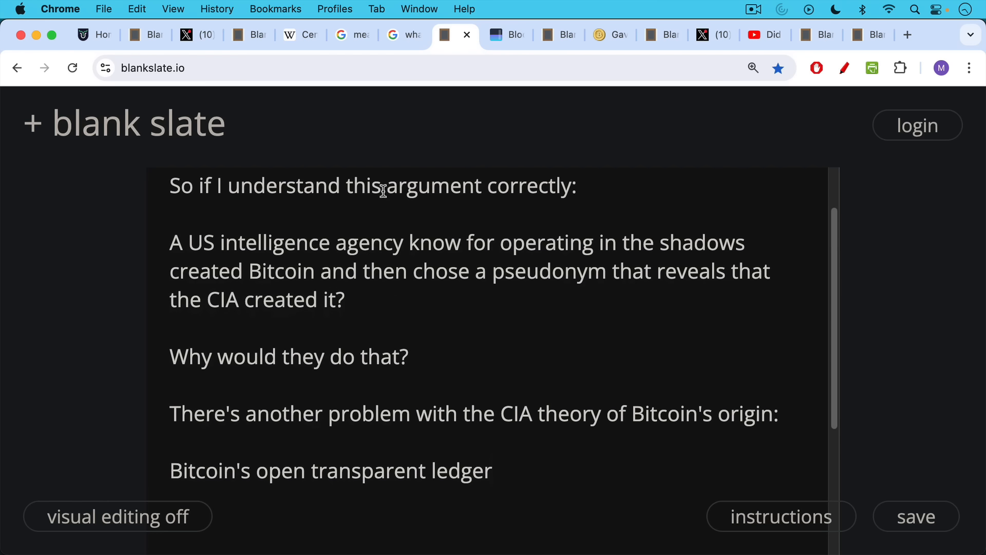
{"action": "left_click", "coordinate": [495, 35]}
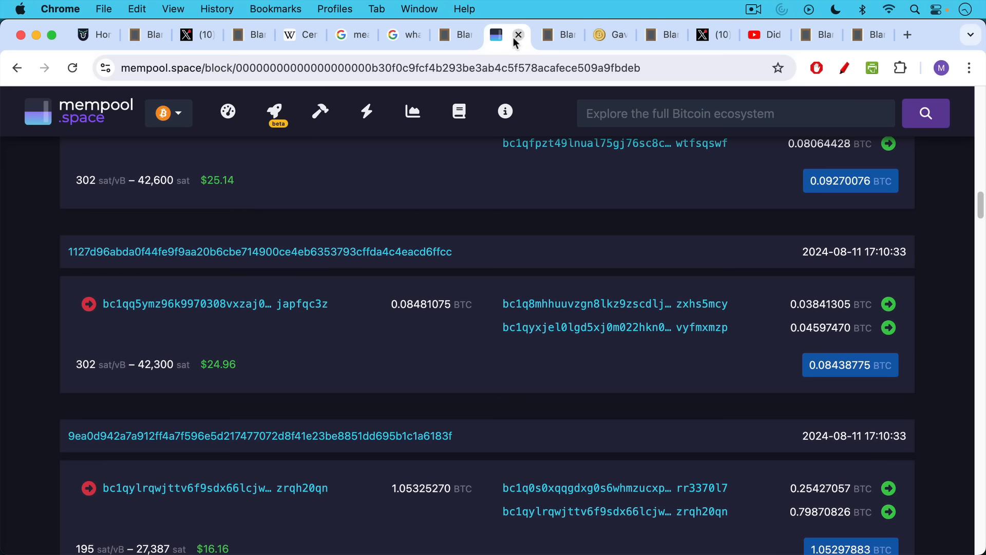
{"action": "mouse_move", "coordinate": [472, 233]}
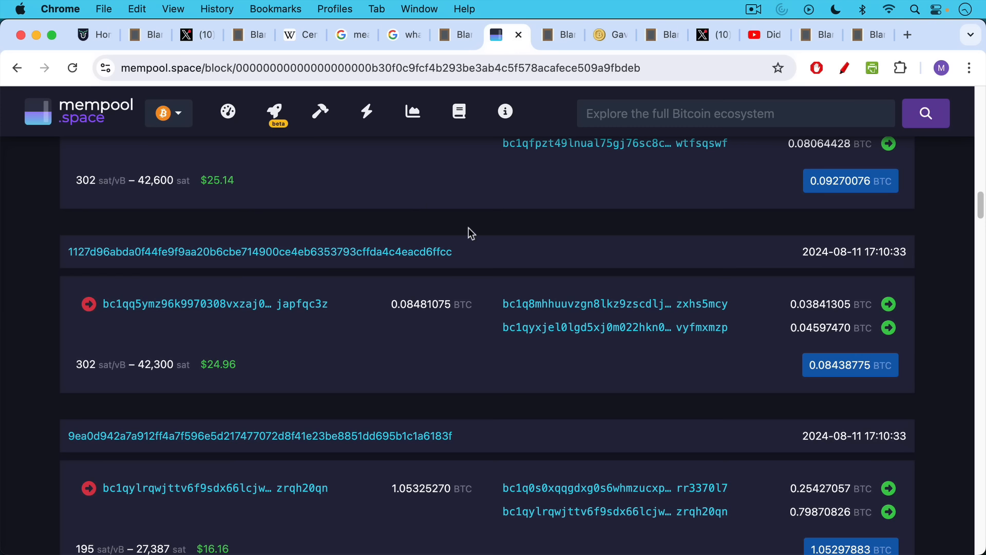
{"action": "mouse_move", "coordinate": [575, 60]}
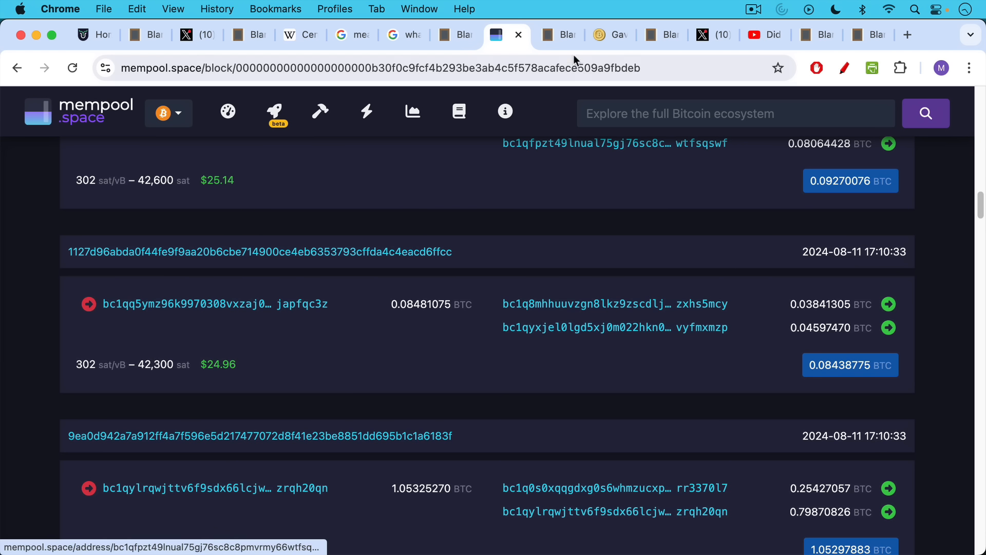
{"action": "mouse_move", "coordinate": [525, 233]}
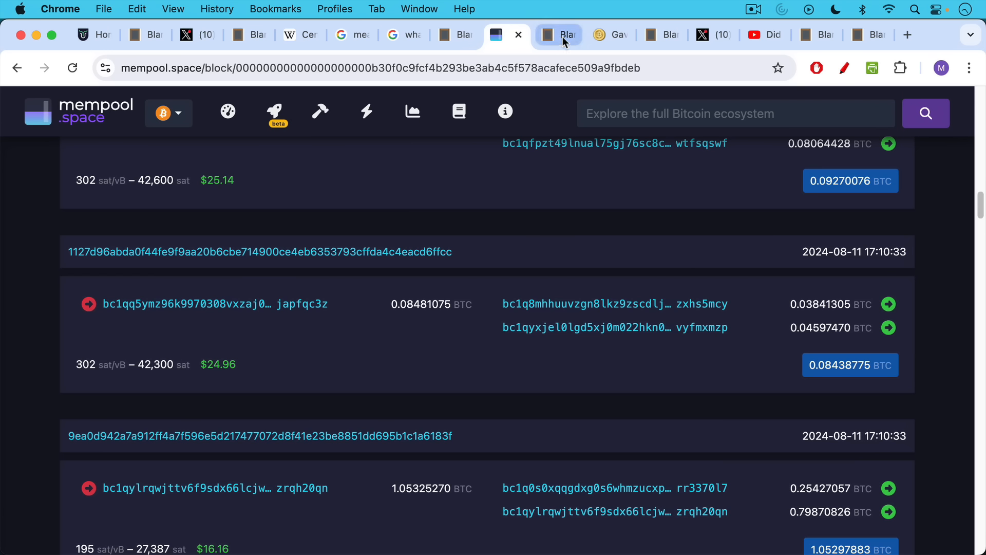
Step: Read through the honeypot slide, Monero and Zcash, down to Gavin Andresen's $3,000 CIA talk in 2011
{"action": "left_click", "coordinate": [557, 35]}
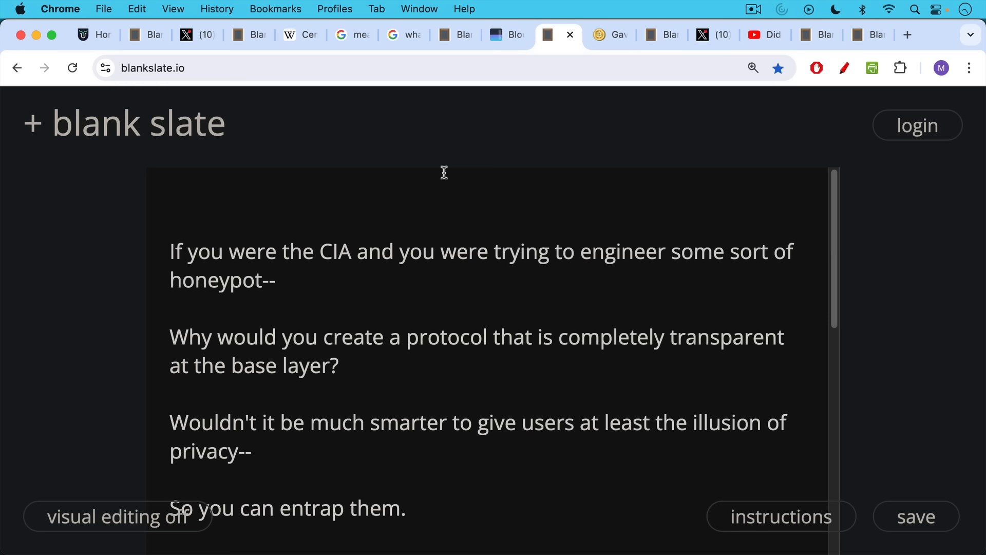
{"action": "scroll", "scroll_direction": "down", "scroll_amount": 3}
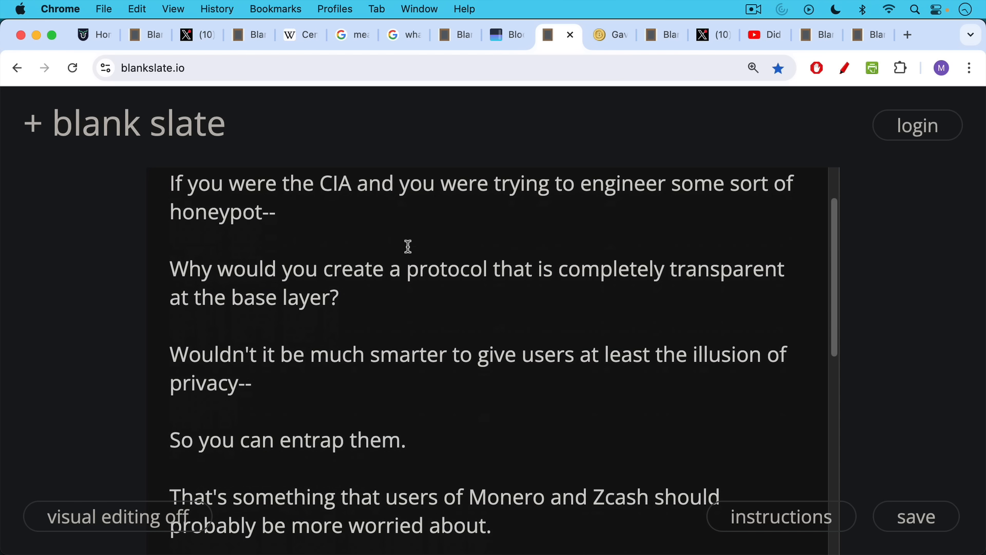
{"action": "scroll", "scroll_direction": "down", "scroll_amount": 3}
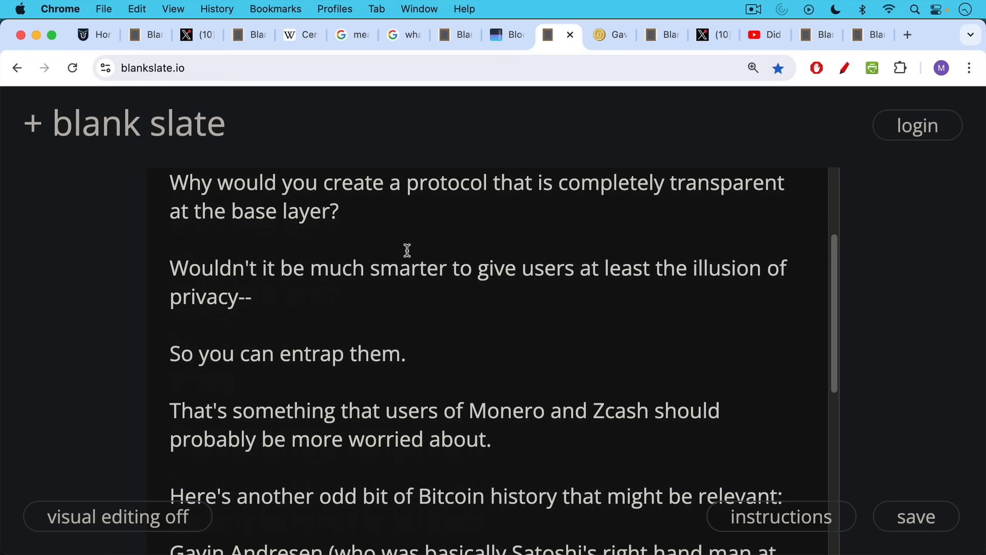
{"action": "scroll", "scroll_direction": "down", "scroll_amount": 3}
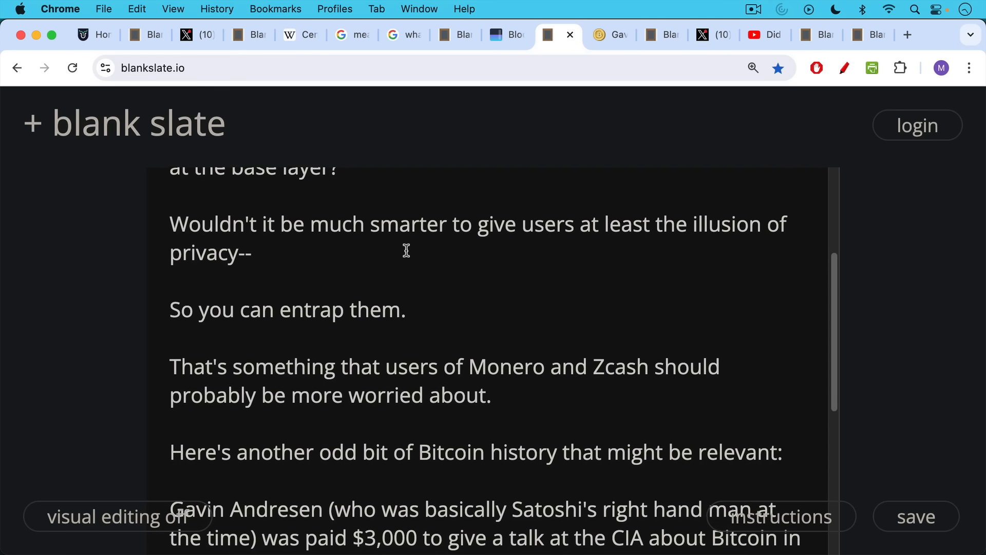
{"action": "scroll", "scroll_direction": "down", "scroll_amount": 3}
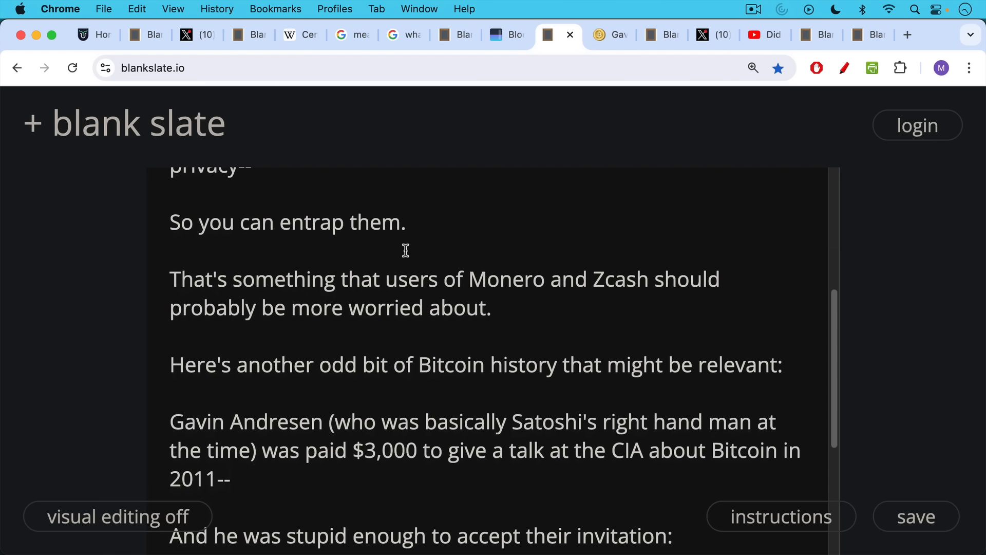
{"action": "mouse_move", "coordinate": [408, 227]}
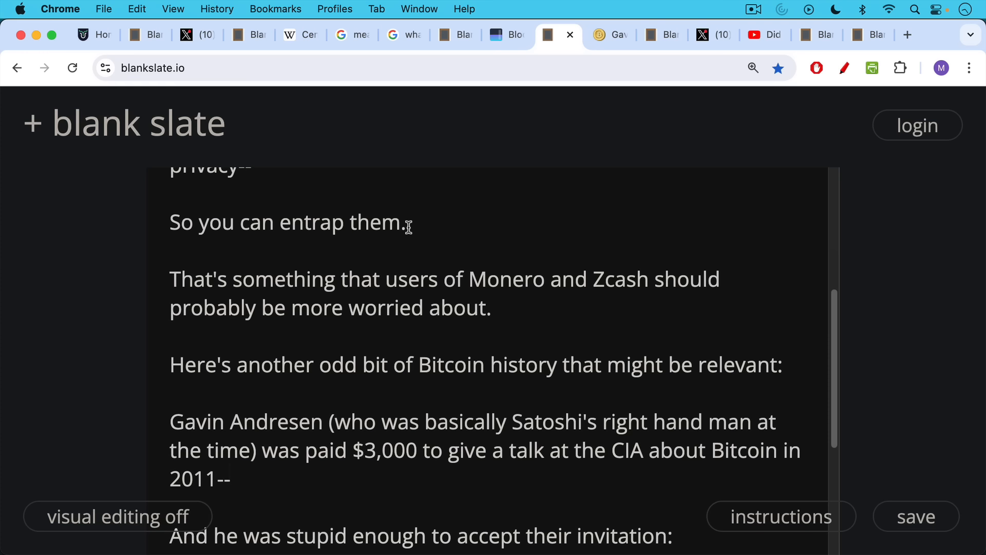
{"action": "mouse_move", "coordinate": [392, 254]}
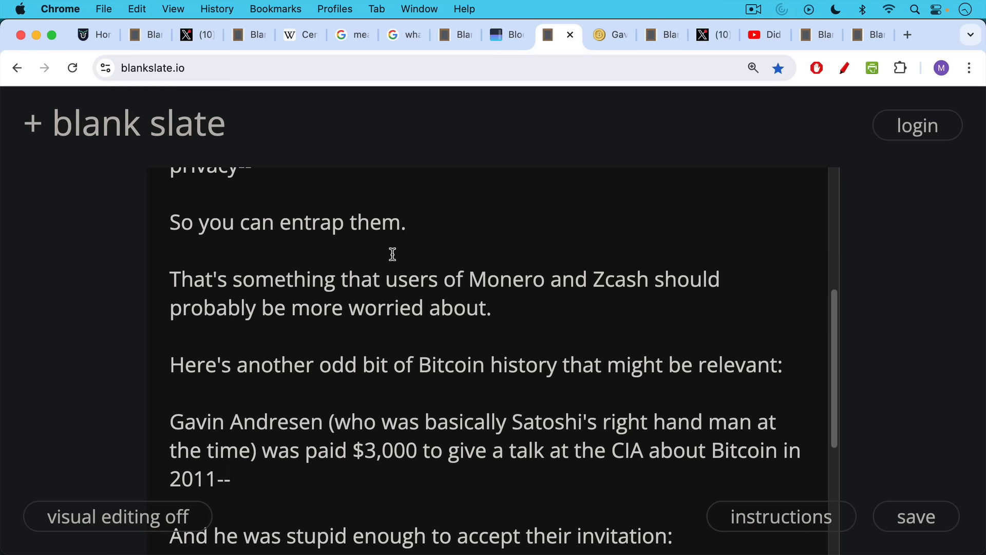
{"action": "scroll", "scroll_direction": "up", "scroll_amount": 3}
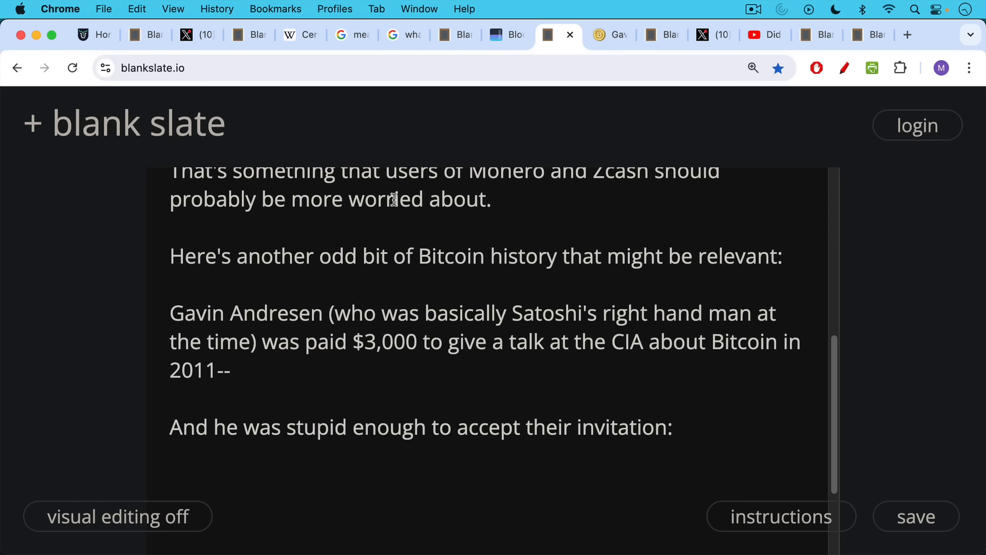
Step: Show the 2011 bitcointalk thread 'Gavin will visit the CIA' with Gavin's announcement post
{"action": "left_click", "coordinate": [611, 35]}
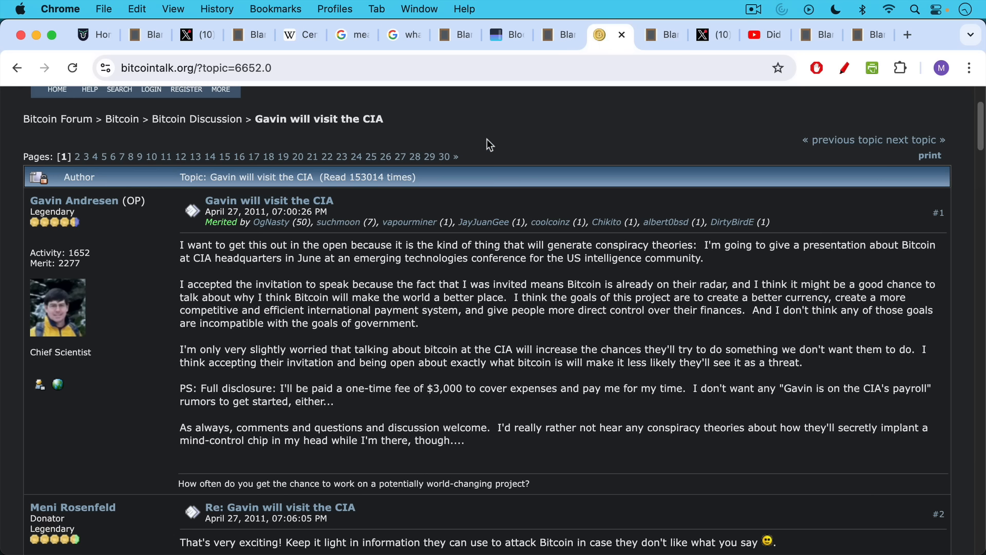
{"action": "mouse_move", "coordinate": [226, 234]}
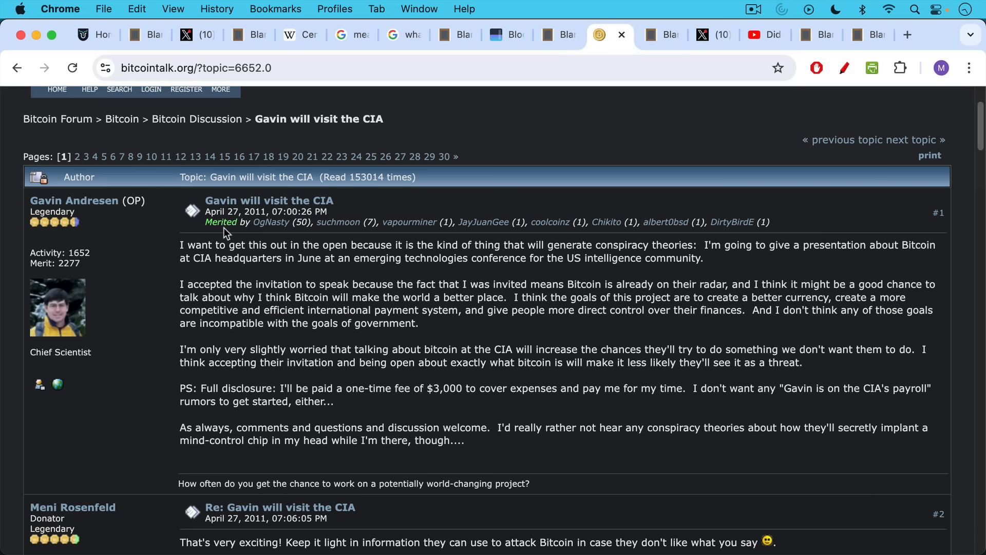
{"action": "mouse_move", "coordinate": [275, 269]}
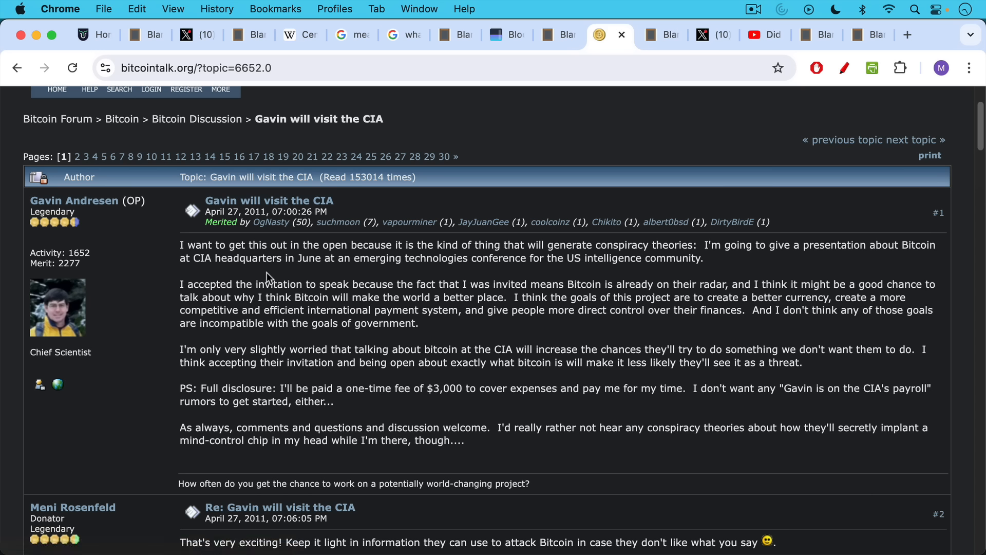
{"action": "mouse_move", "coordinate": [367, 277]}
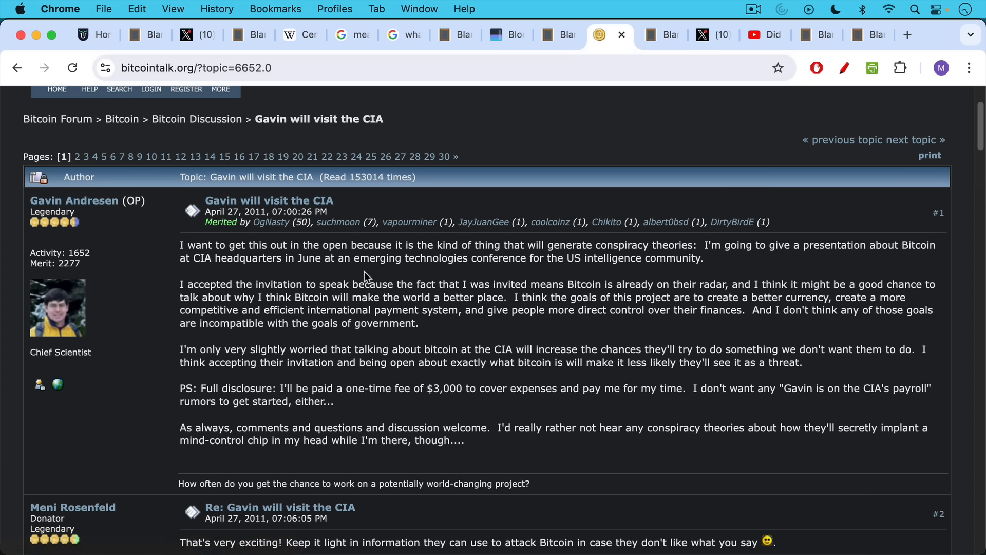
{"action": "mouse_move", "coordinate": [522, 278]}
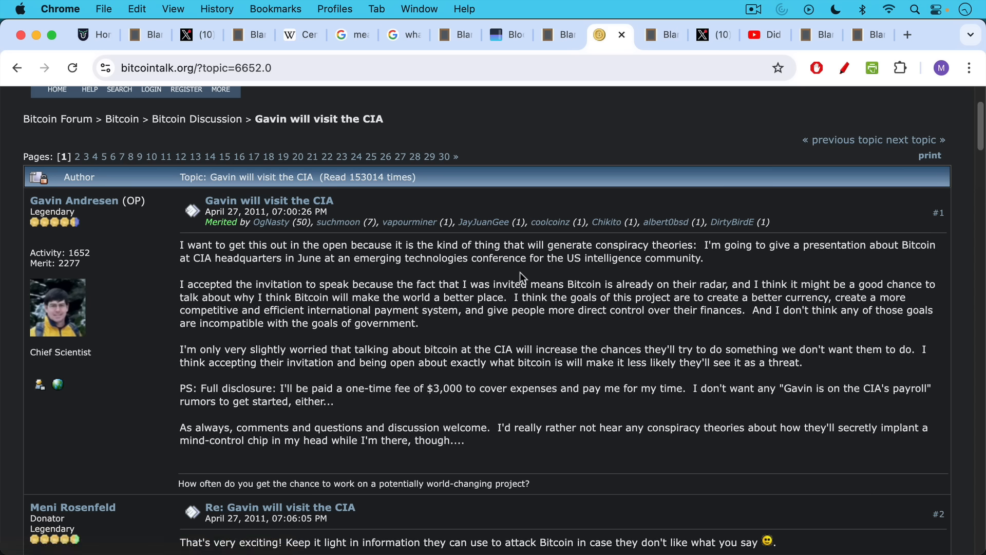
{"action": "mouse_move", "coordinate": [160, 309]}
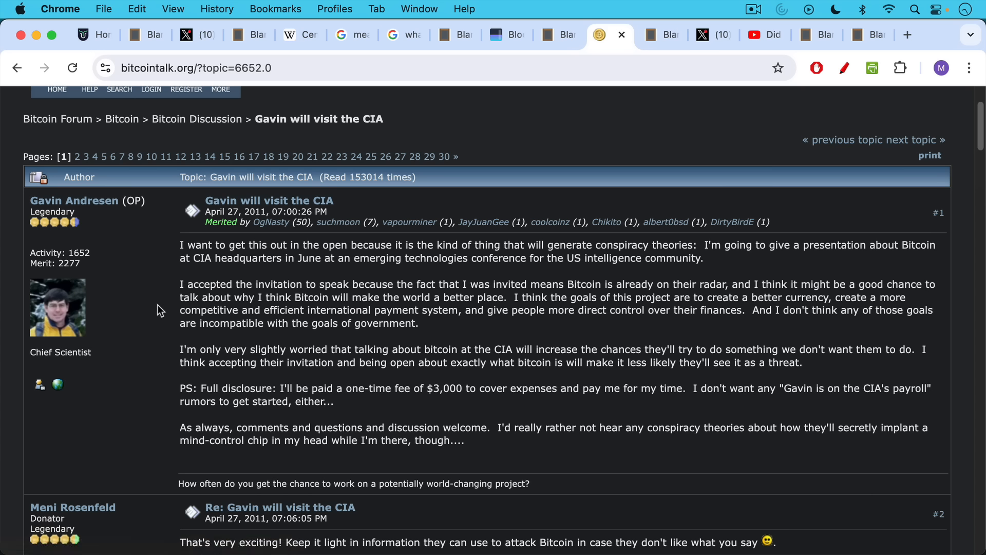
{"action": "mouse_move", "coordinate": [150, 262]}
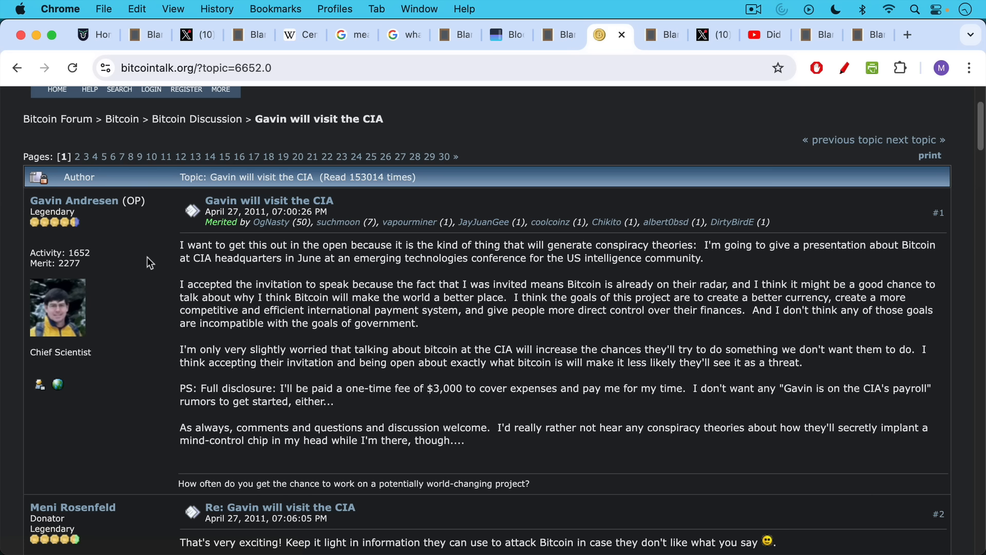
{"action": "mouse_move", "coordinate": [358, 307]}
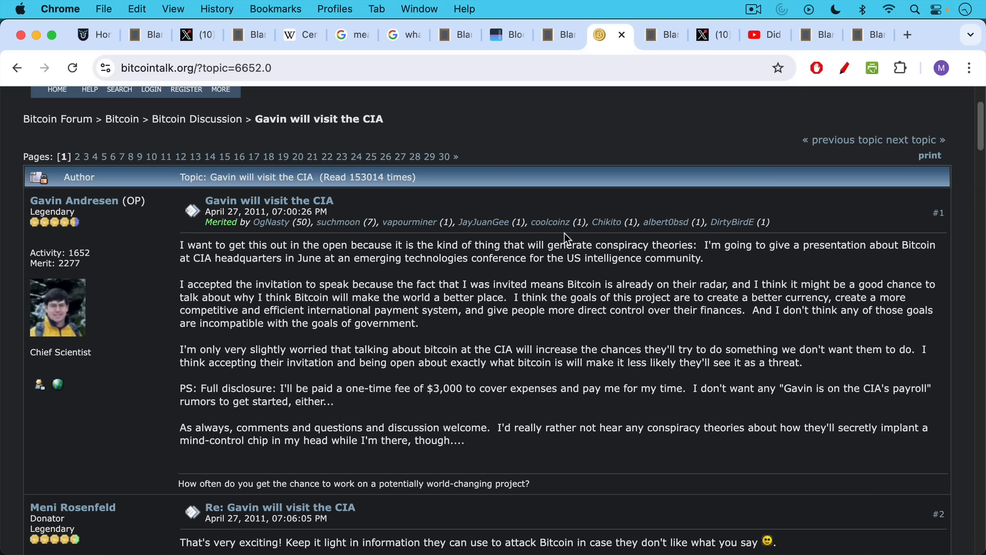
Step: Show the slide asking why the CIA would pay someone to explain Bitcoin it invented
{"action": "left_click", "coordinate": [660, 35]}
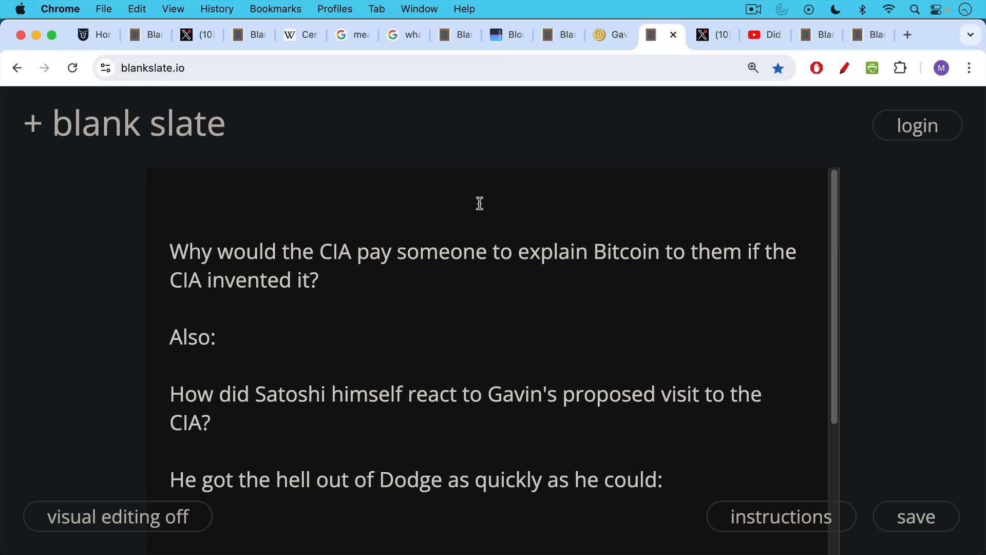
{"action": "mouse_move", "coordinate": [479, 269]}
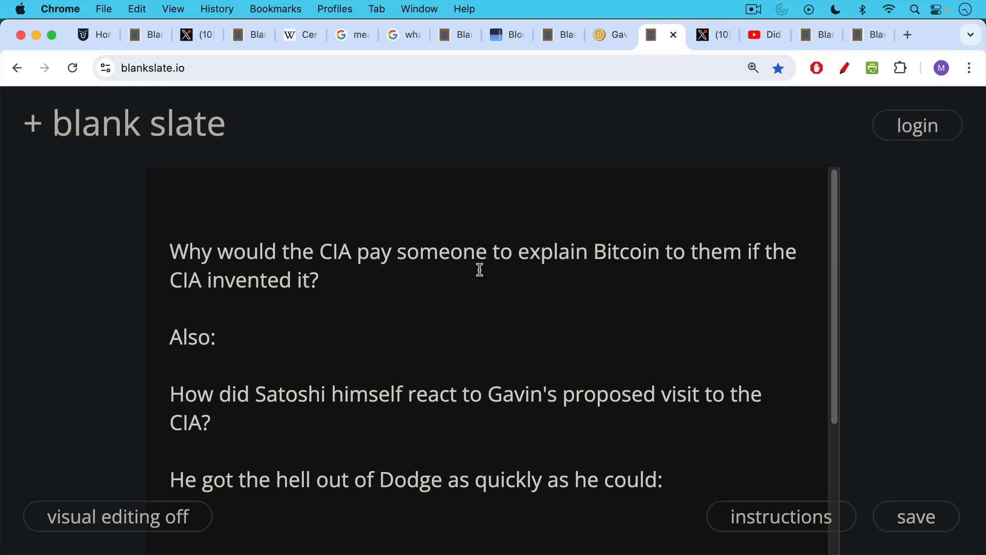
{"action": "mouse_move", "coordinate": [475, 297]}
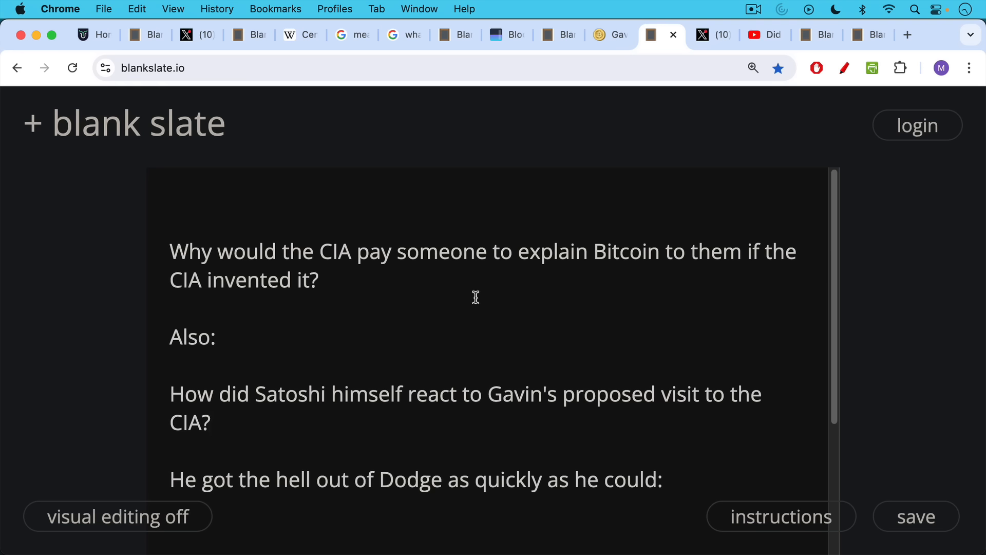
{"action": "scroll", "scroll_direction": "up", "scroll_amount": 3}
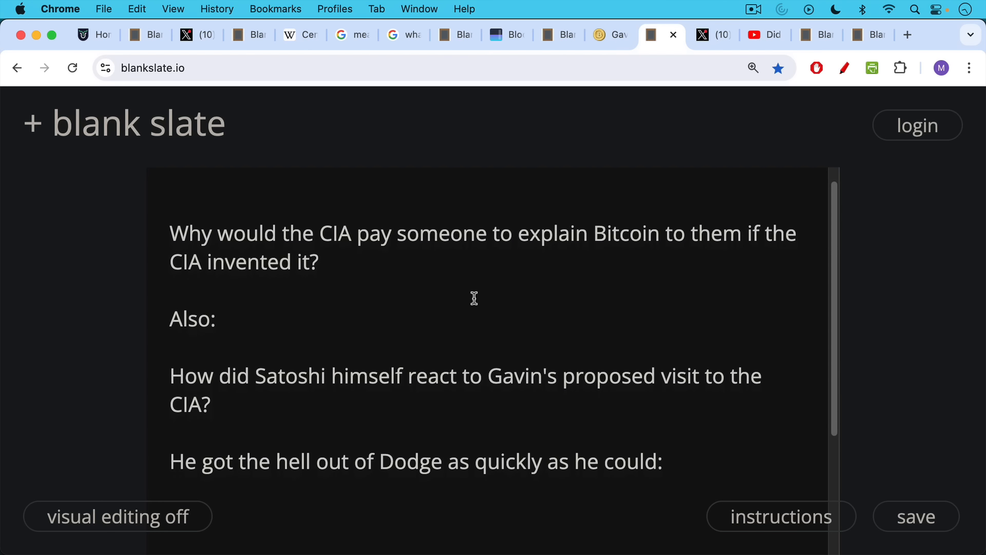
{"action": "scroll", "scroll_direction": "up", "scroll_amount": 3}
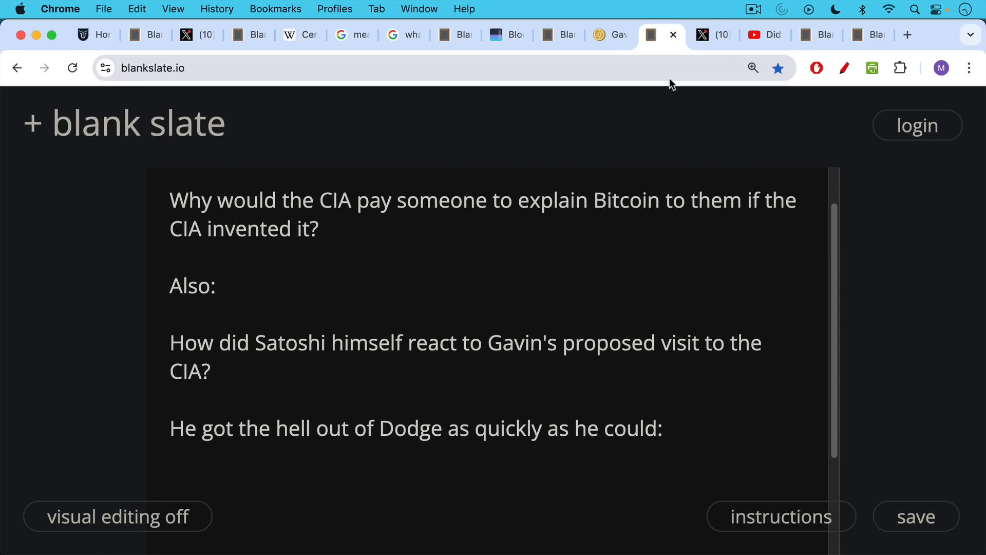
Step: Show the Bitcoin Suisse X post on Satoshi's last email leaving Bitcoin in good hands with Gavin
{"action": "left_click", "coordinate": [703, 35]}
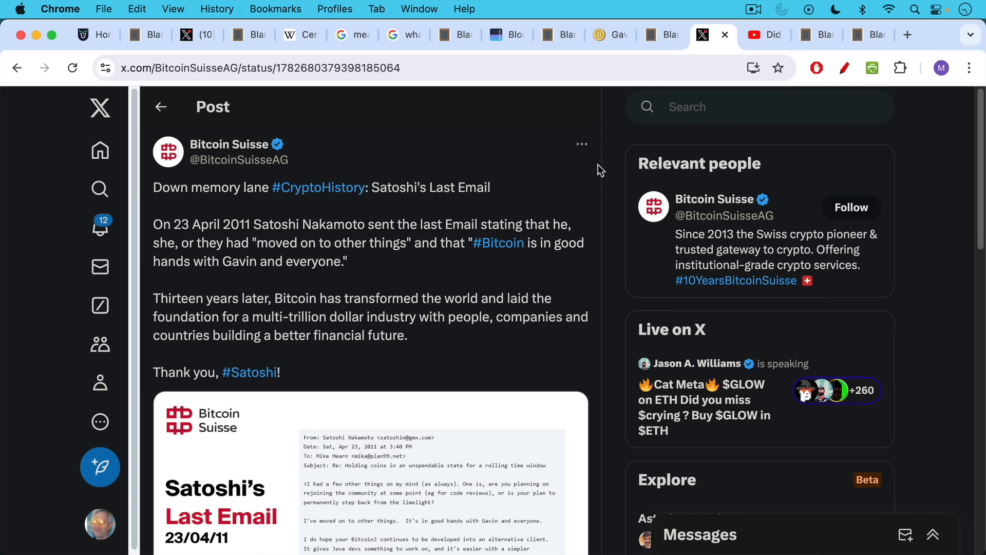
{"action": "mouse_move", "coordinate": [586, 183]}
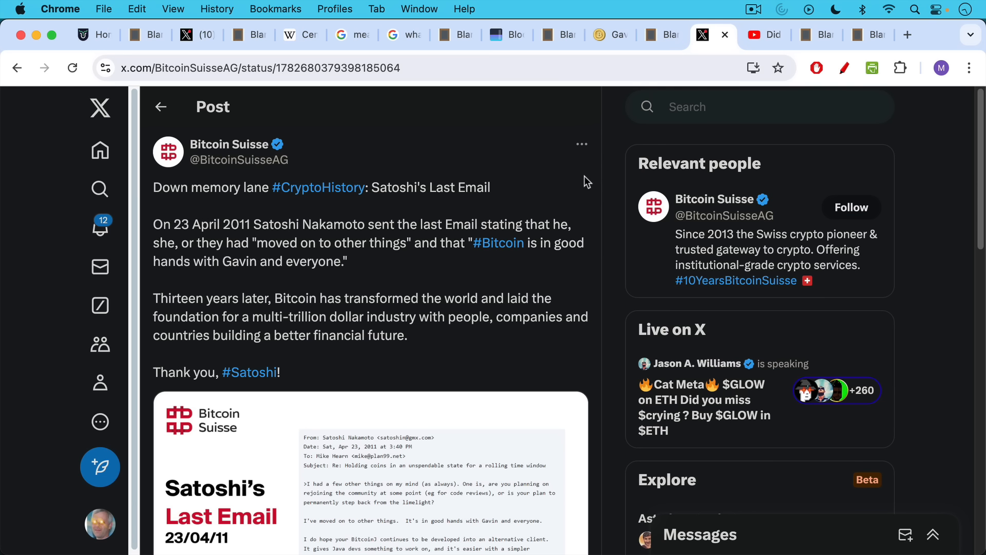
{"action": "mouse_move", "coordinate": [249, 242]}
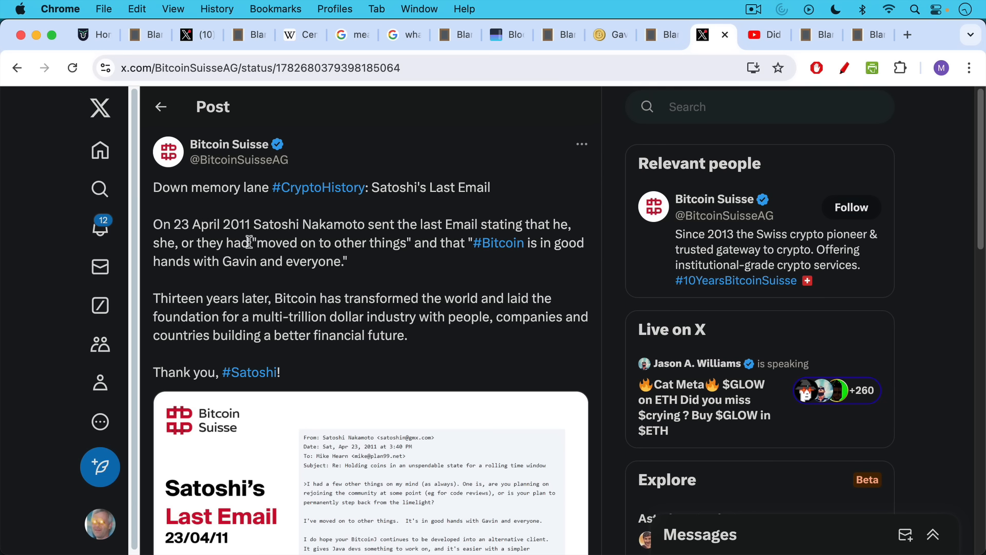
{"action": "mouse_move", "coordinate": [352, 272]}
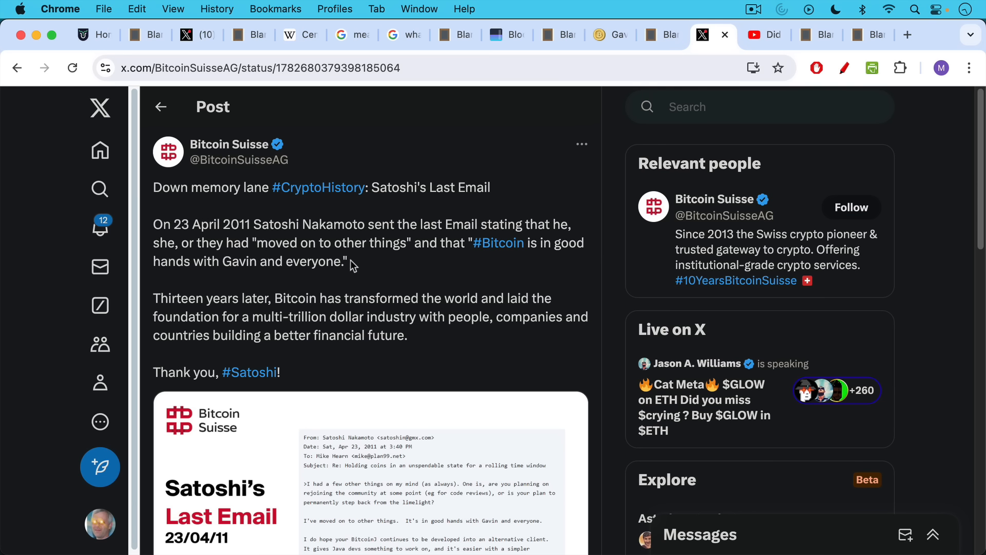
{"action": "mouse_move", "coordinate": [285, 281]}
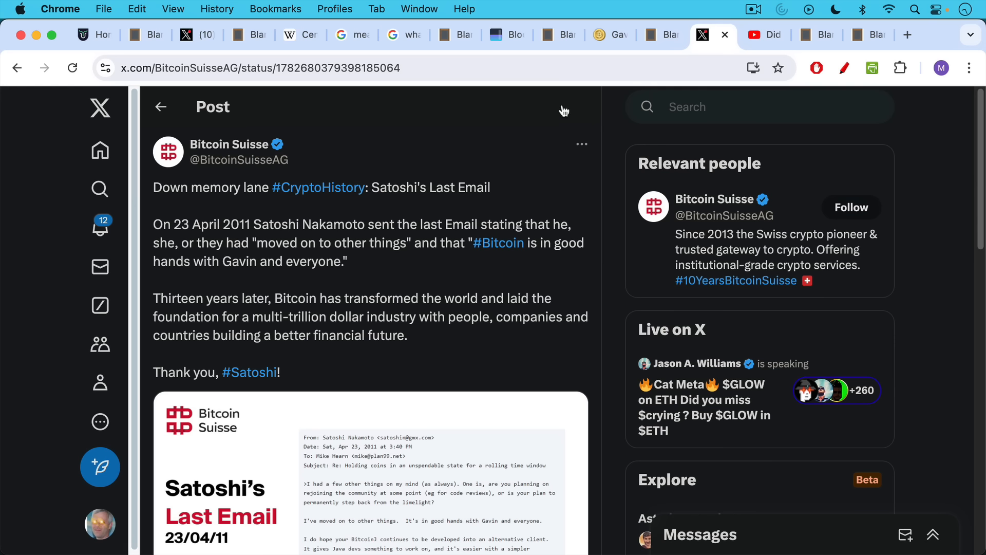
{"action": "mouse_move", "coordinate": [214, 239]}
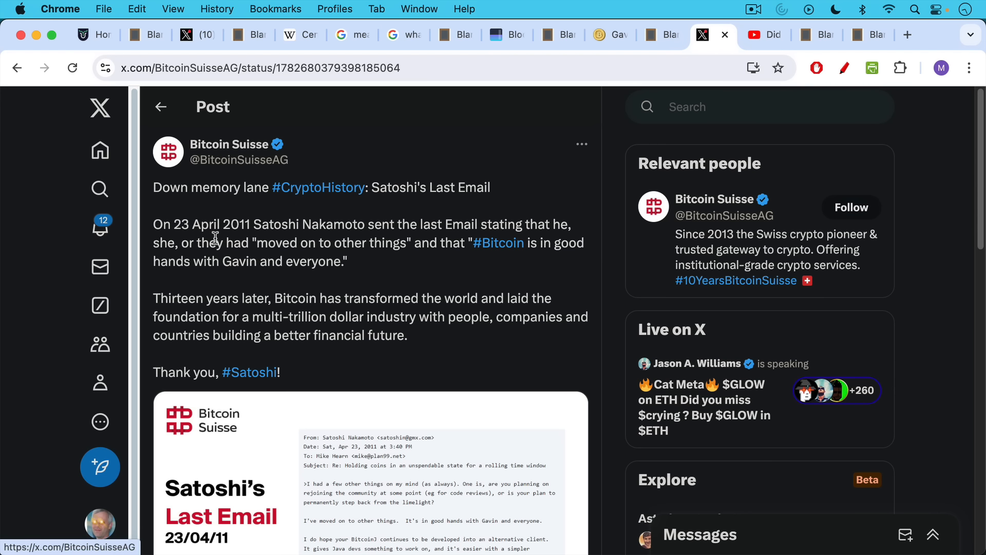
Step: Cycle back through the CIA forum thread and the Satoshi-reaction slide, returning to the Bitcoin Suisse post
{"action": "left_click", "coordinate": [599, 35]}
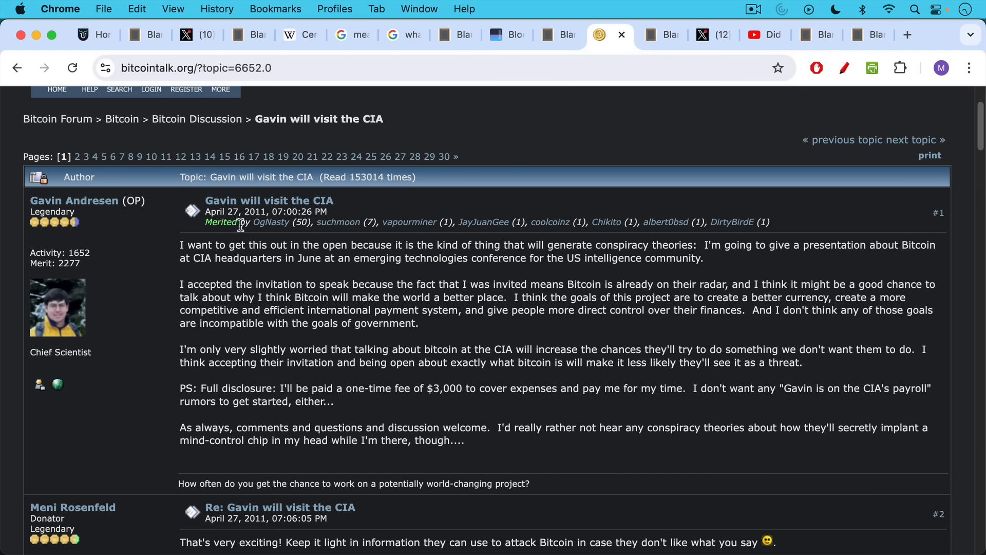
{"action": "mouse_move", "coordinate": [663, 35]}
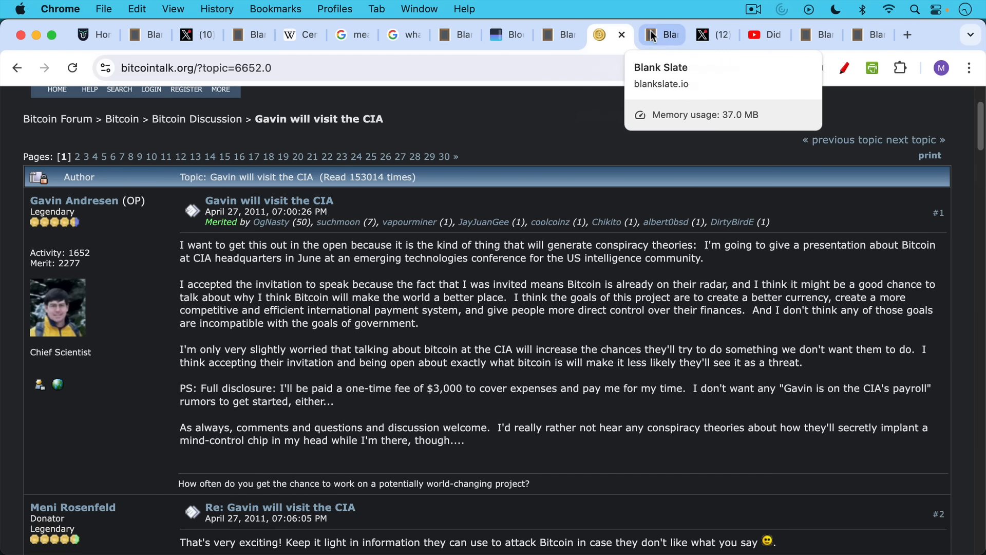
{"action": "left_click", "coordinate": [662, 35]}
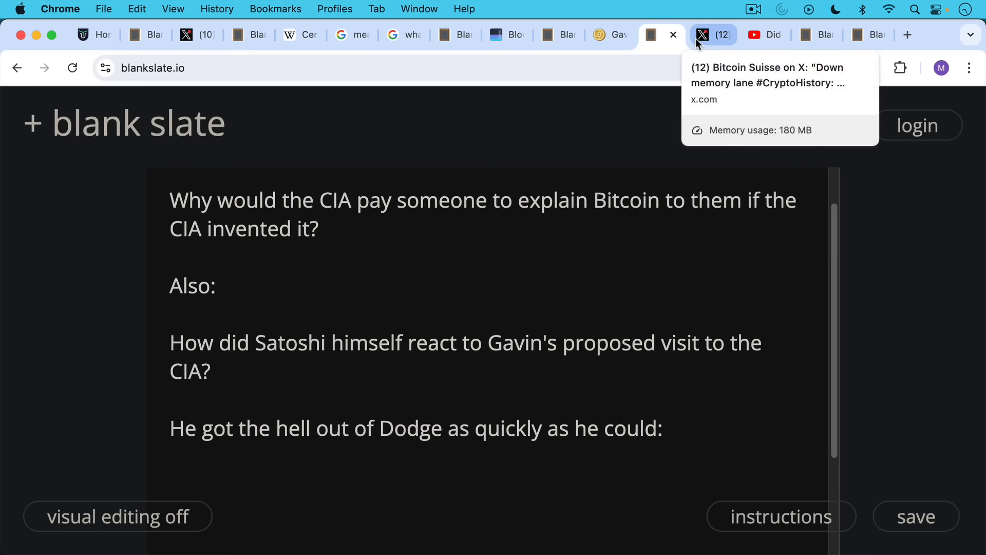
{"action": "left_click", "coordinate": [661, 35]}
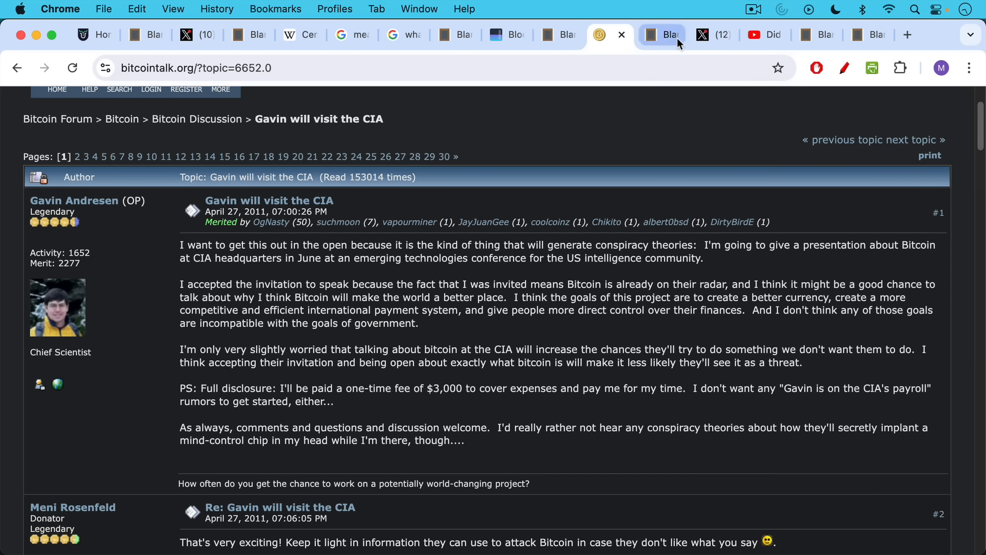
{"action": "left_click", "coordinate": [661, 35]}
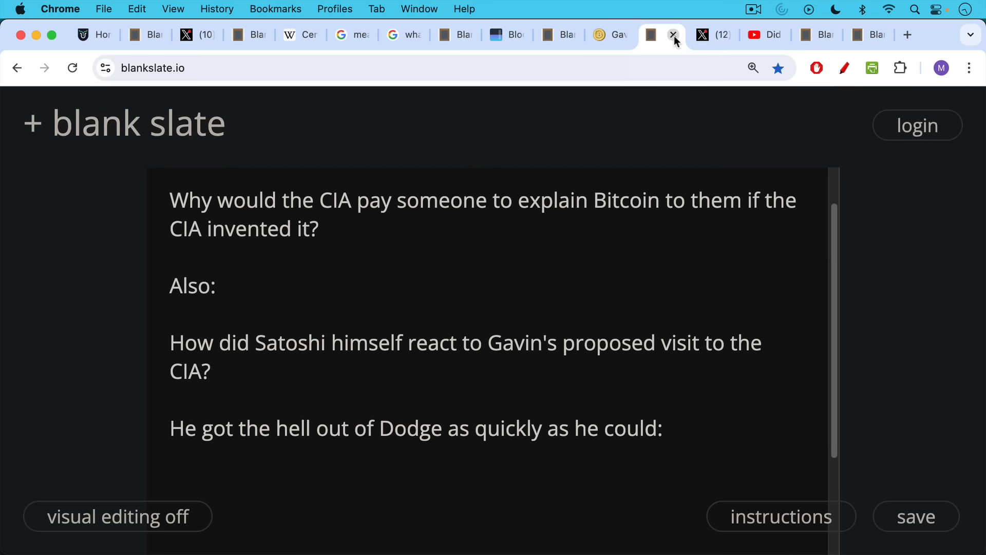
{"action": "left_click", "coordinate": [703, 35]}
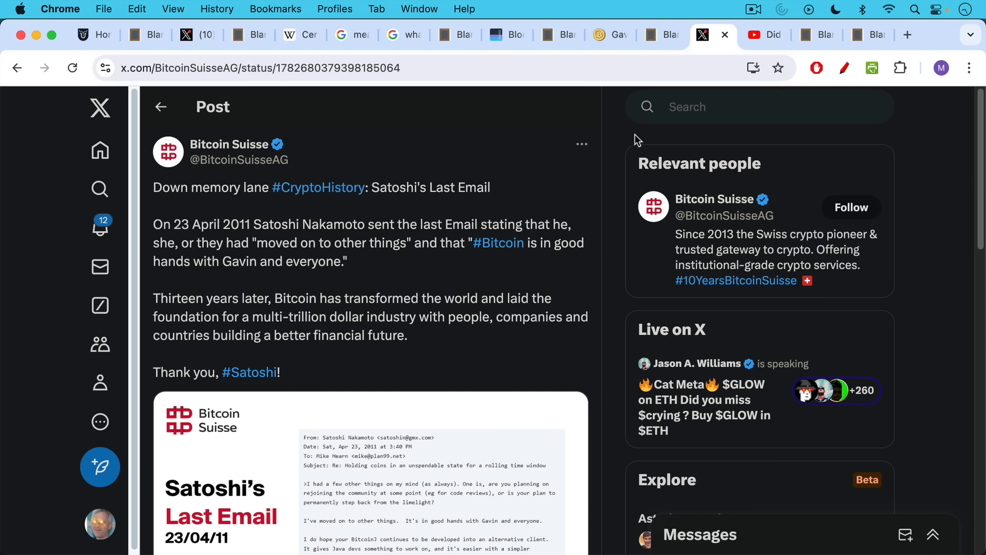
{"action": "mouse_move", "coordinate": [649, 99]}
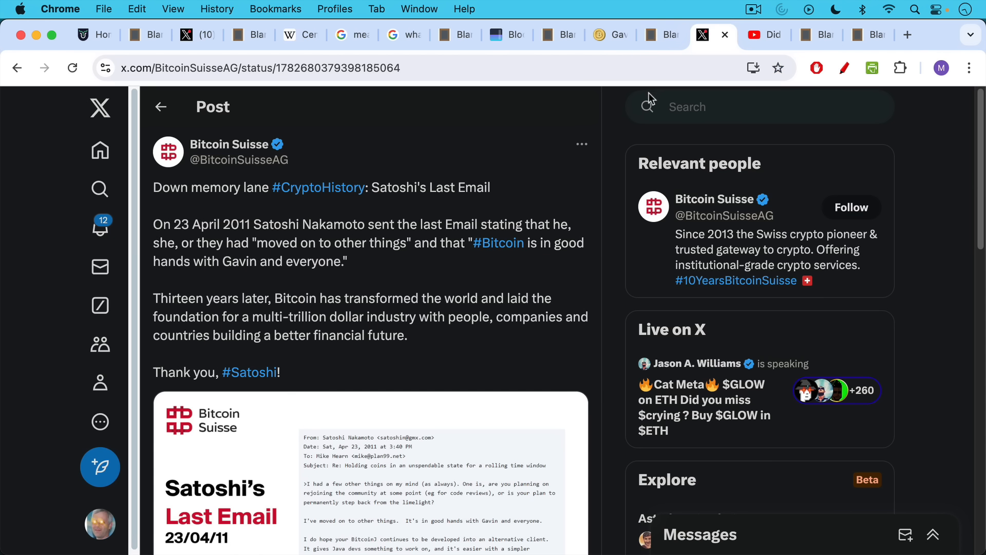
Step: Show the YouTube video 'Did The NSA Create Bitcoin?' paused at its start
{"action": "left_click", "coordinate": [764, 35]}
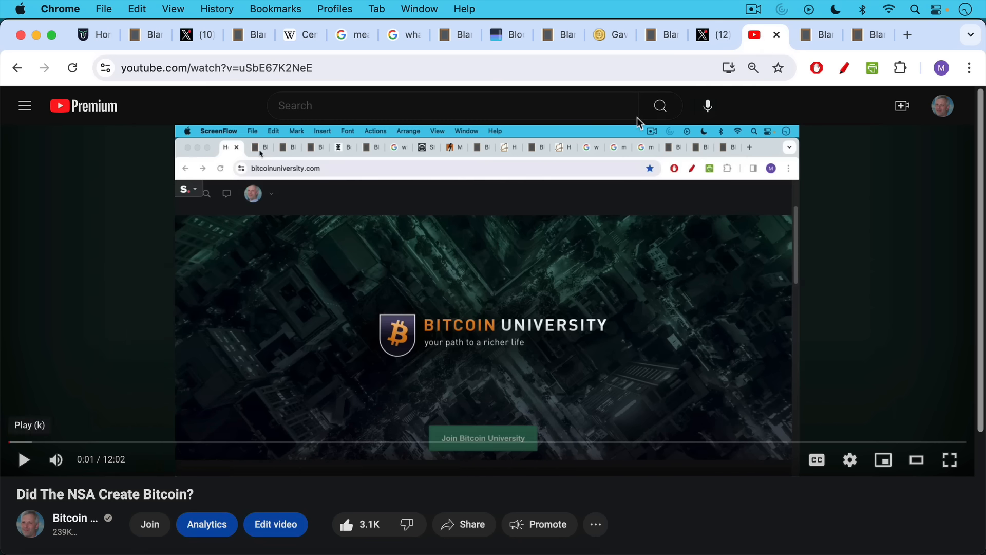
{"action": "mouse_move", "coordinate": [639, 119]}
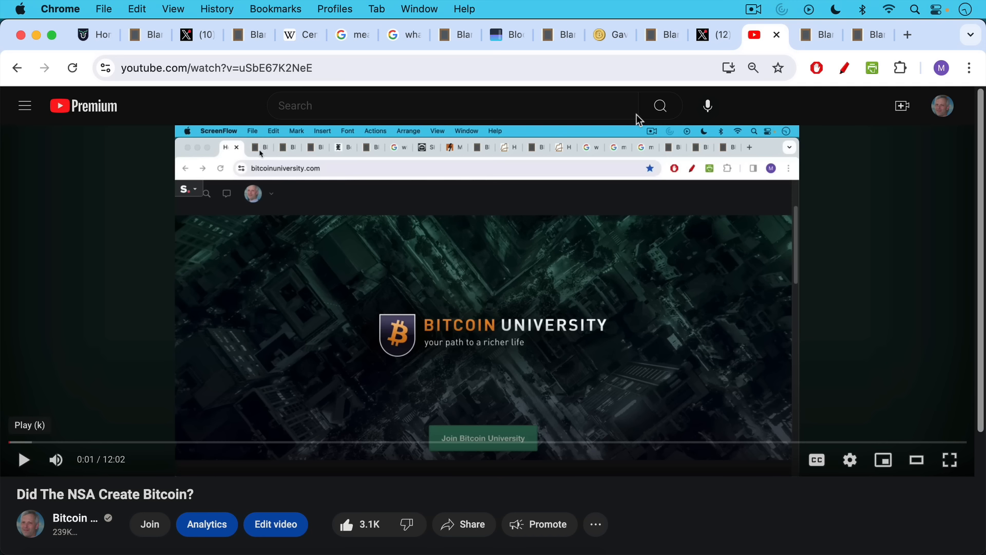
Step: Read through points 1–4 on why a government agency couldn't control Bitcoin, ending on fiat destruction
{"action": "left_click", "coordinate": [817, 35]}
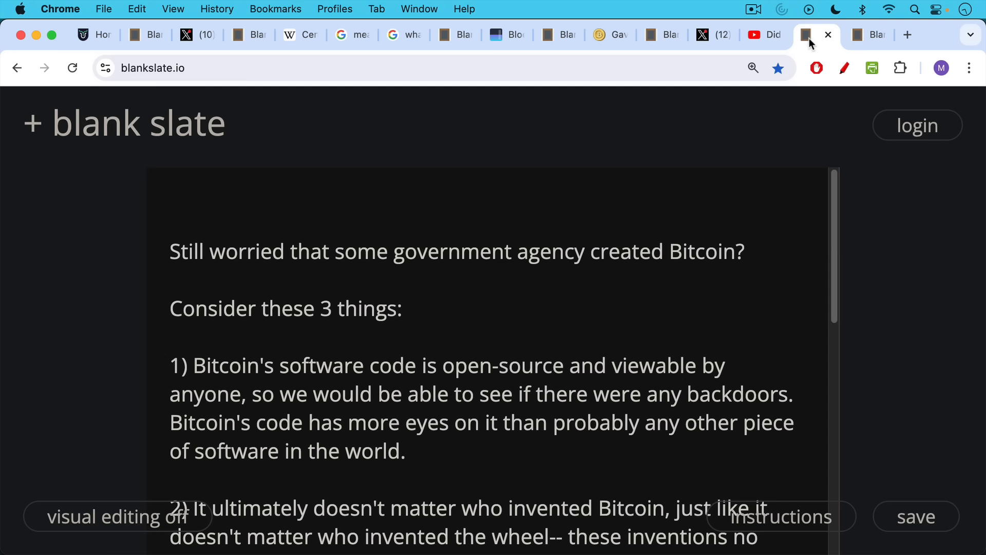
{"action": "mouse_move", "coordinate": [577, 165]}
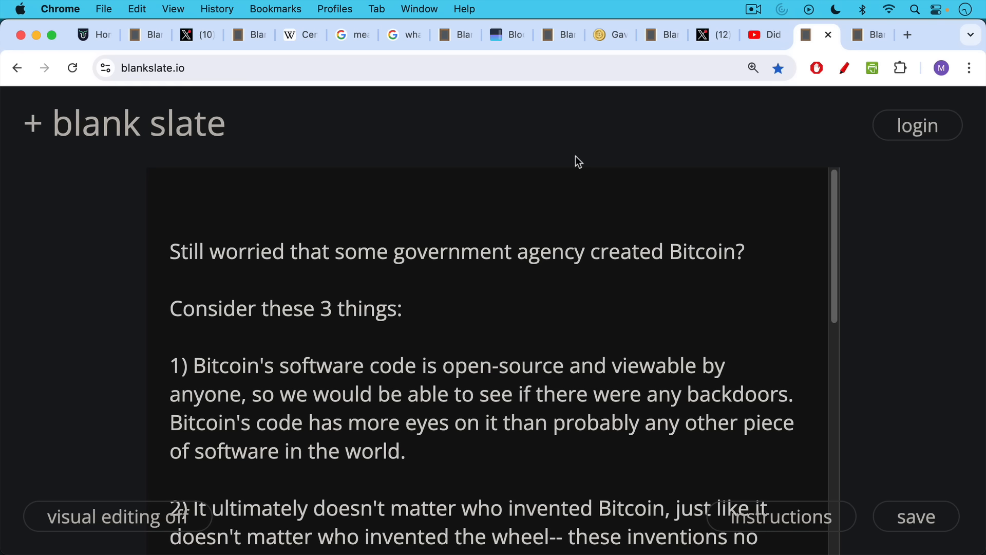
{"action": "mouse_move", "coordinate": [567, 176]}
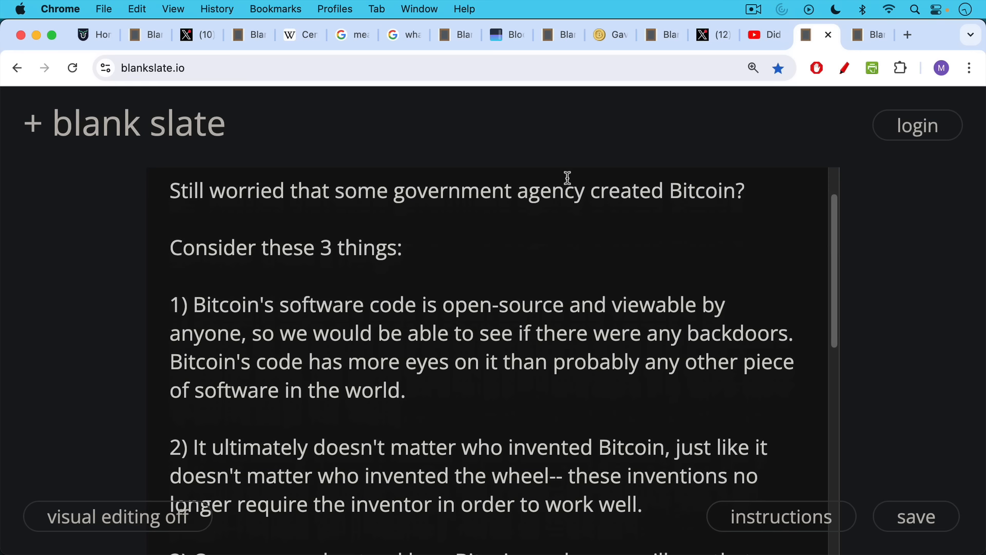
{"action": "scroll", "scroll_direction": "down", "scroll_amount": 3}
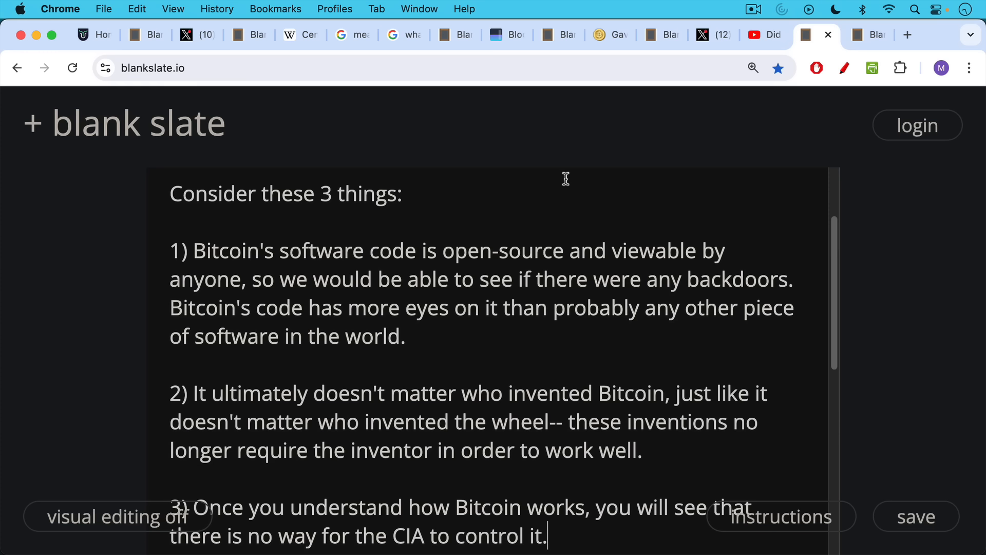
{"action": "mouse_move", "coordinate": [534, 191]}
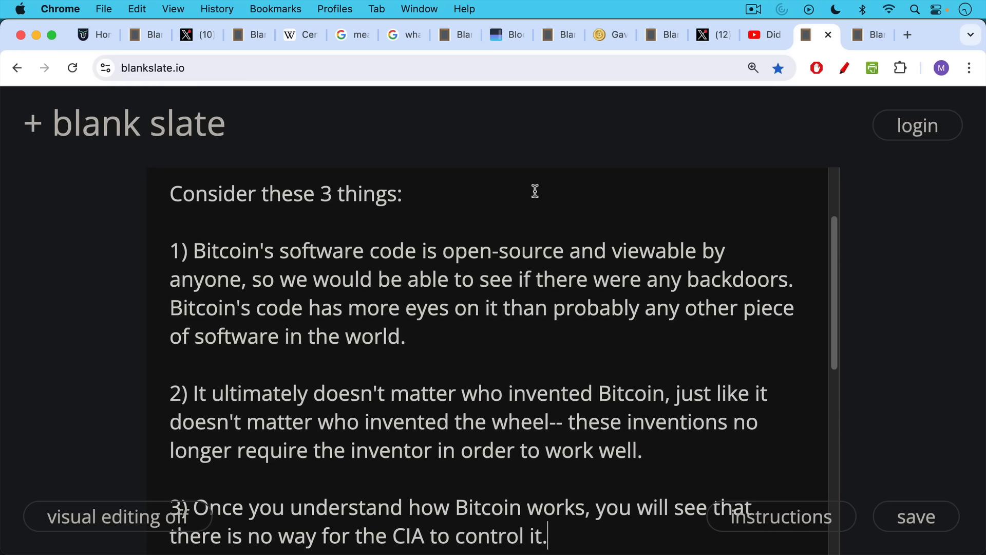
{"action": "scroll", "scroll_direction": "down", "scroll_amount": 3}
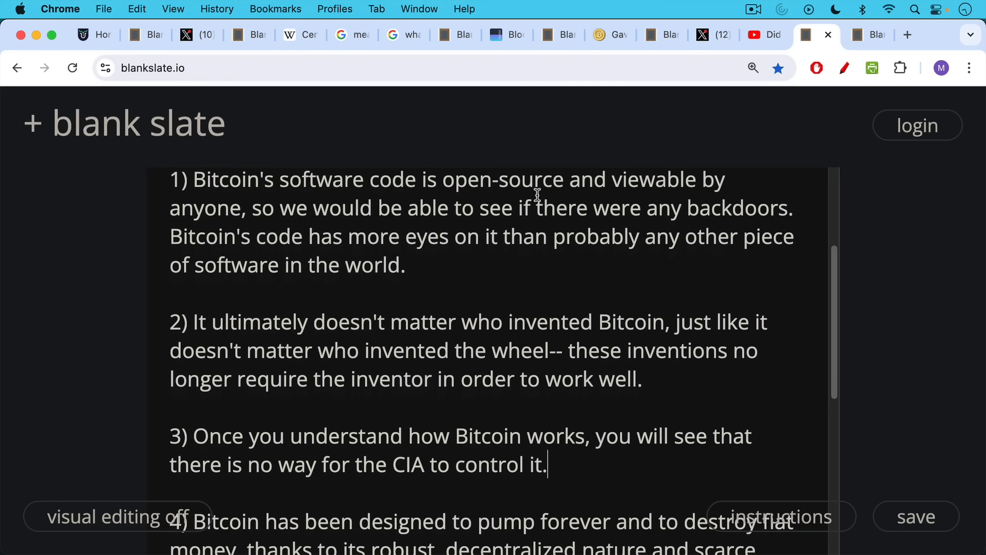
{"action": "scroll", "scroll_direction": "down", "scroll_amount": 3}
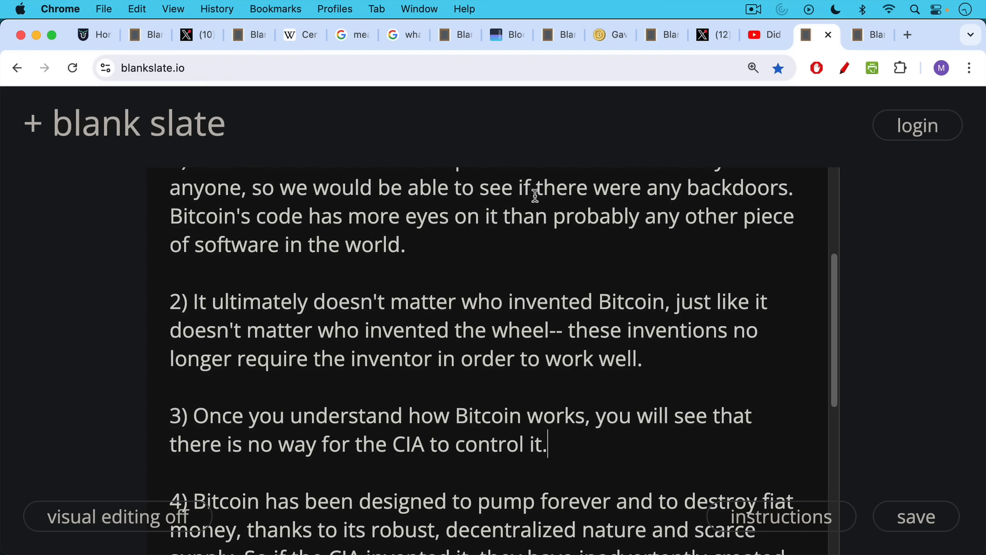
{"action": "scroll", "scroll_direction": "down", "scroll_amount": 3}
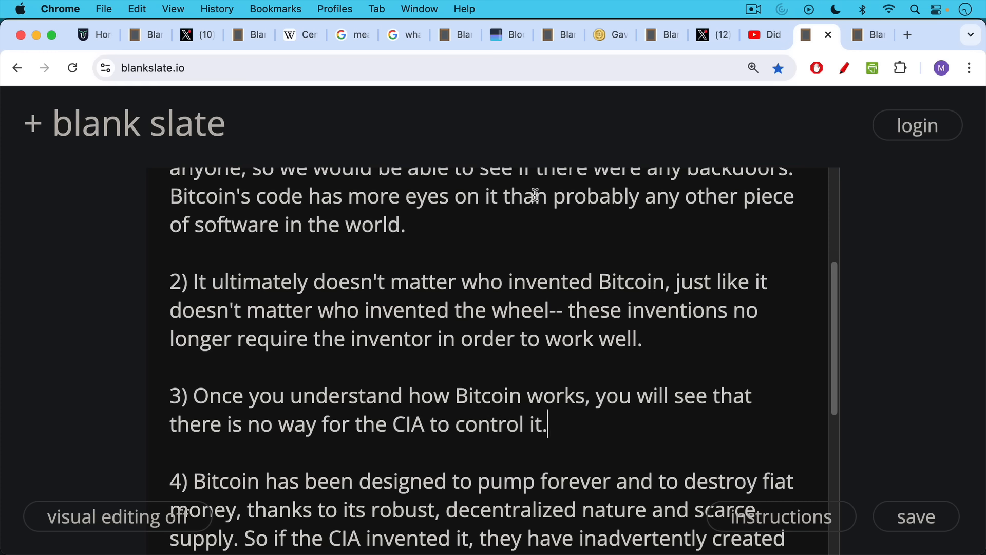
{"action": "scroll", "scroll_direction": "down", "scroll_amount": 3}
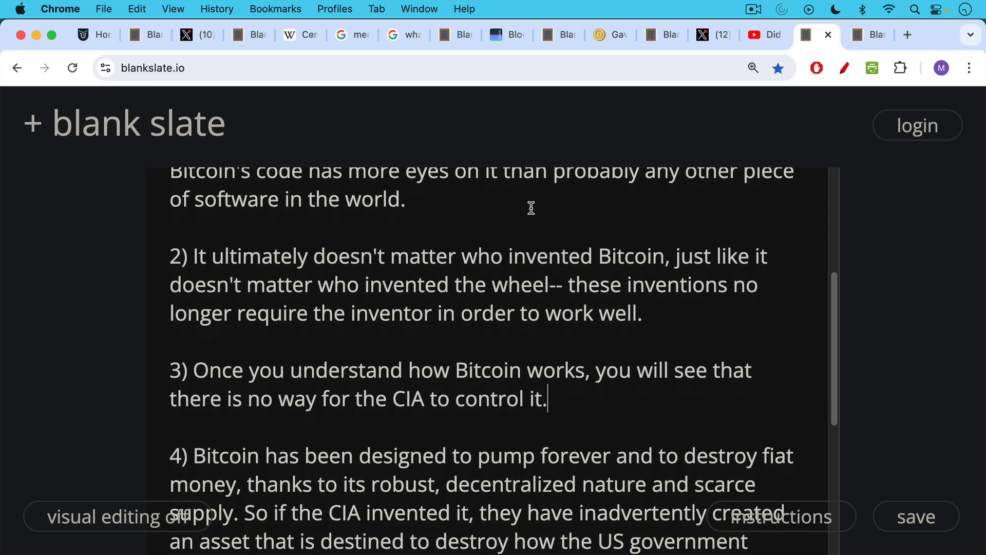
{"action": "scroll", "scroll_direction": "down", "scroll_amount": 3}
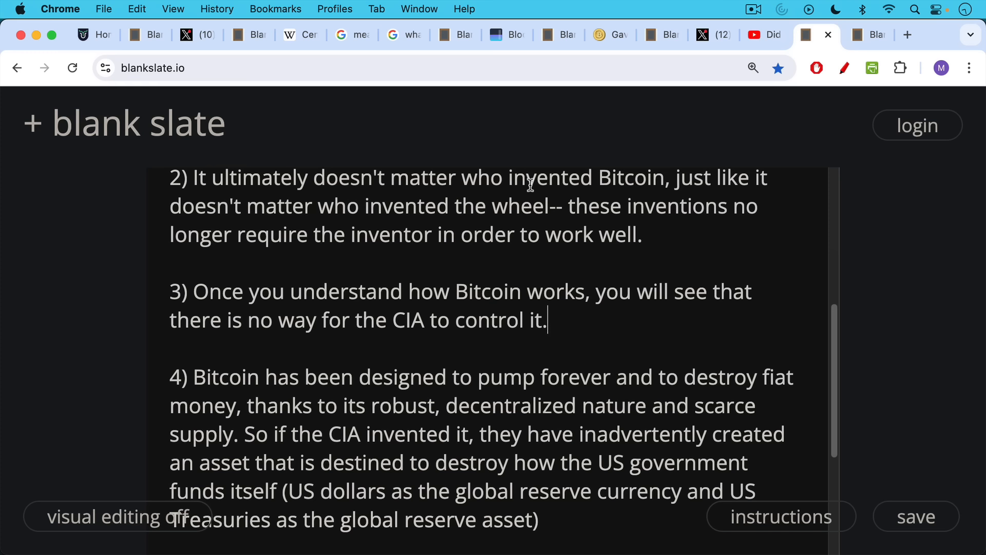
{"action": "mouse_move", "coordinate": [524, 214]}
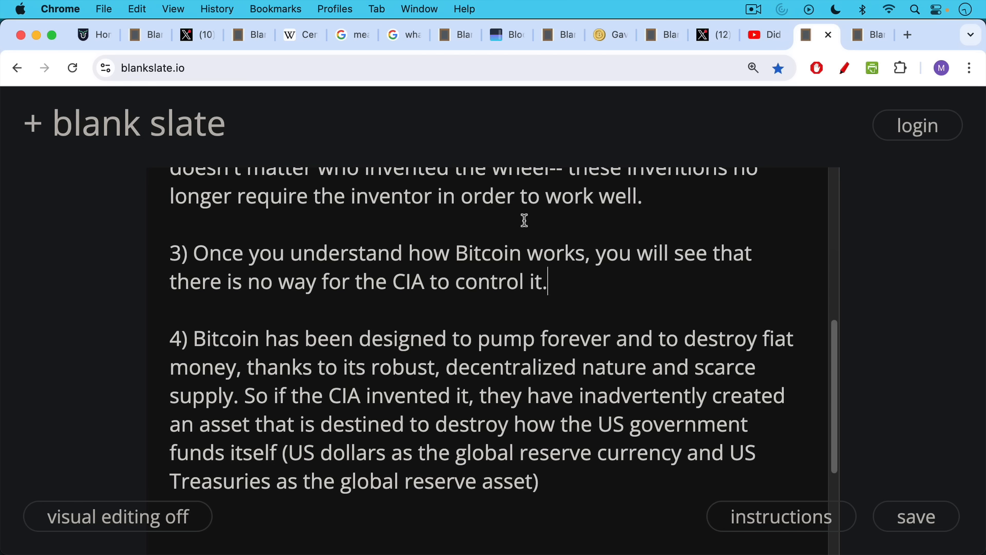
{"action": "mouse_move", "coordinate": [667, 138]}
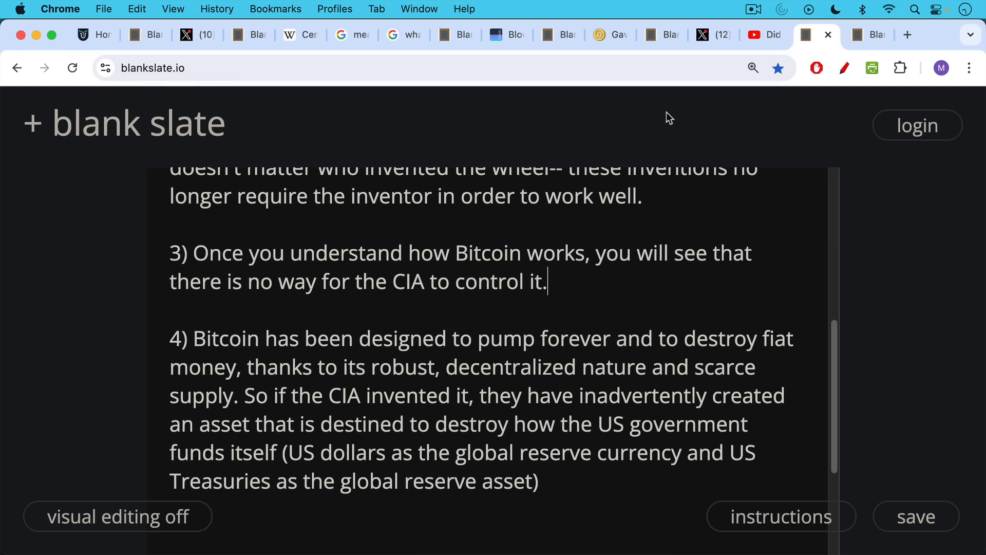
Step: Show the closing 'decide for yourself' slide about staying in US dollars and US banks
{"action": "scroll", "scroll_direction": "down", "scroll_amount": 3}
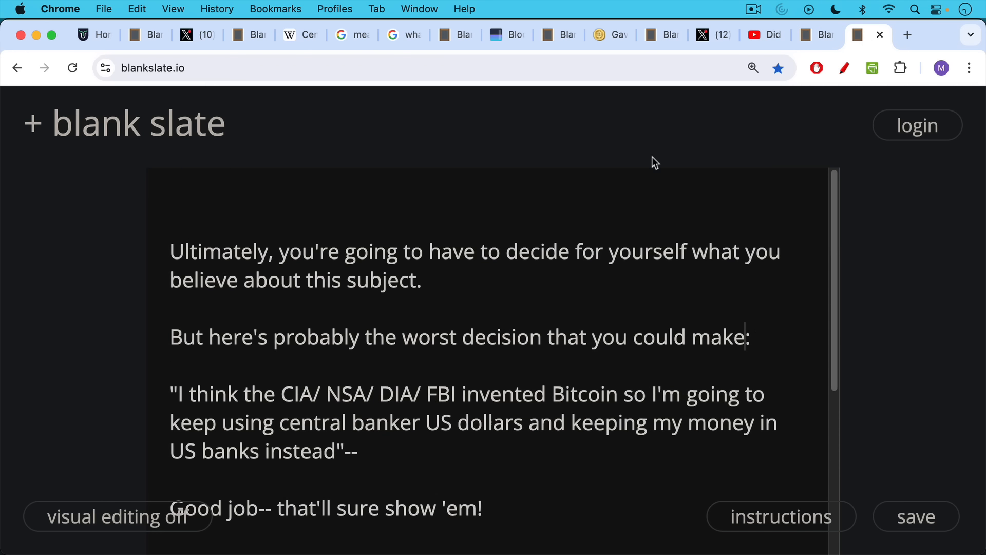
{"action": "mouse_move", "coordinate": [633, 168]}
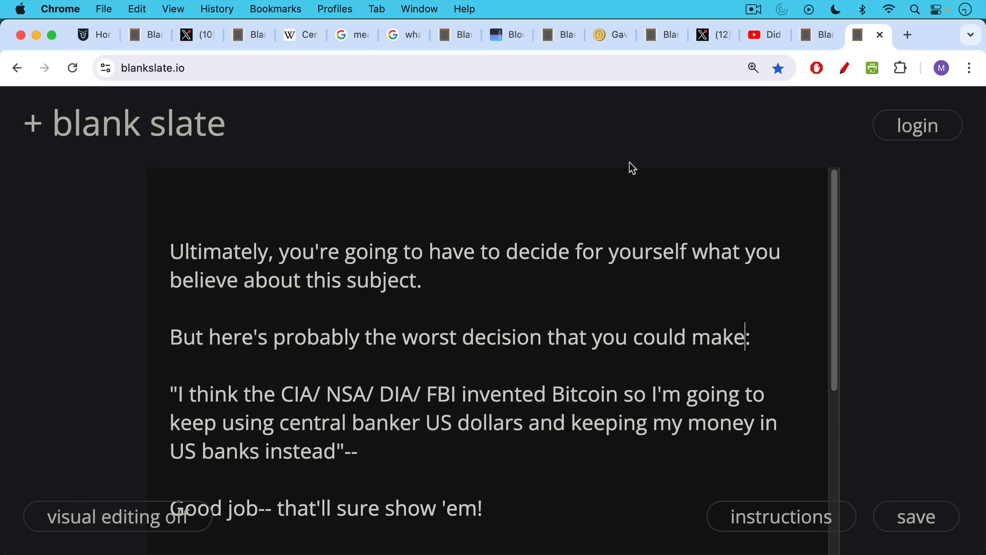
{"action": "mouse_move", "coordinate": [620, 170]}
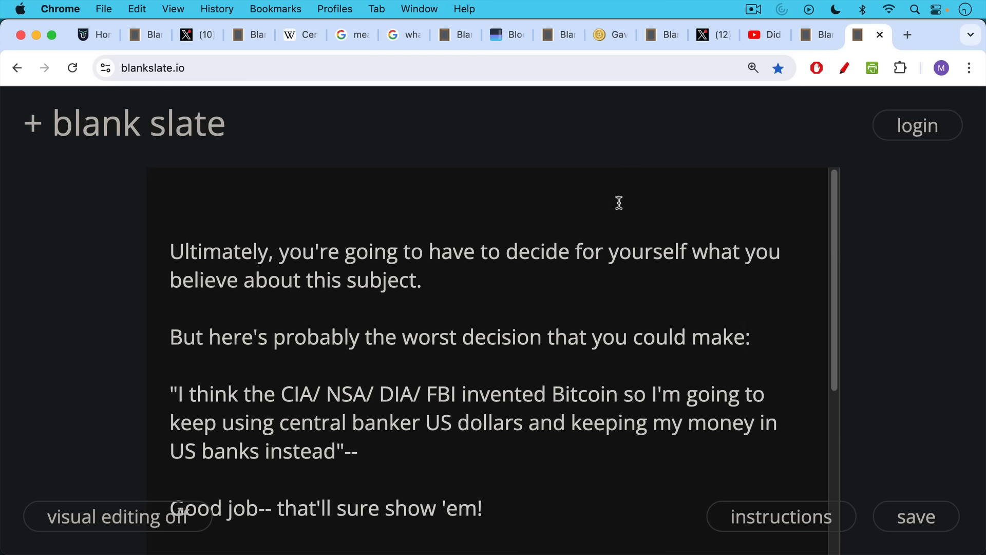
{"action": "scroll", "scroll_direction": "up", "scroll_amount": 3}
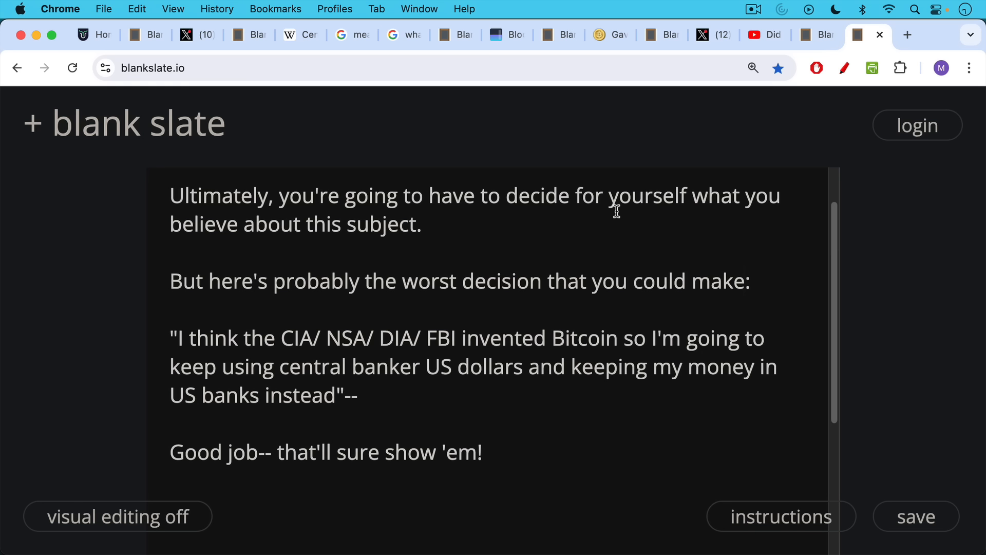
{"action": "left_click", "coordinate": [747, 281]}
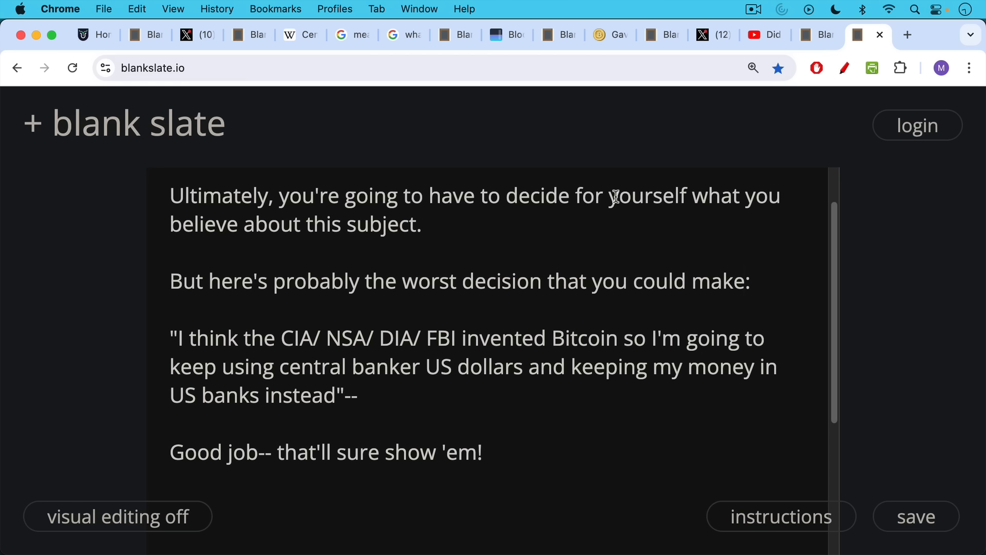
{"action": "mouse_move", "coordinate": [619, 202]}
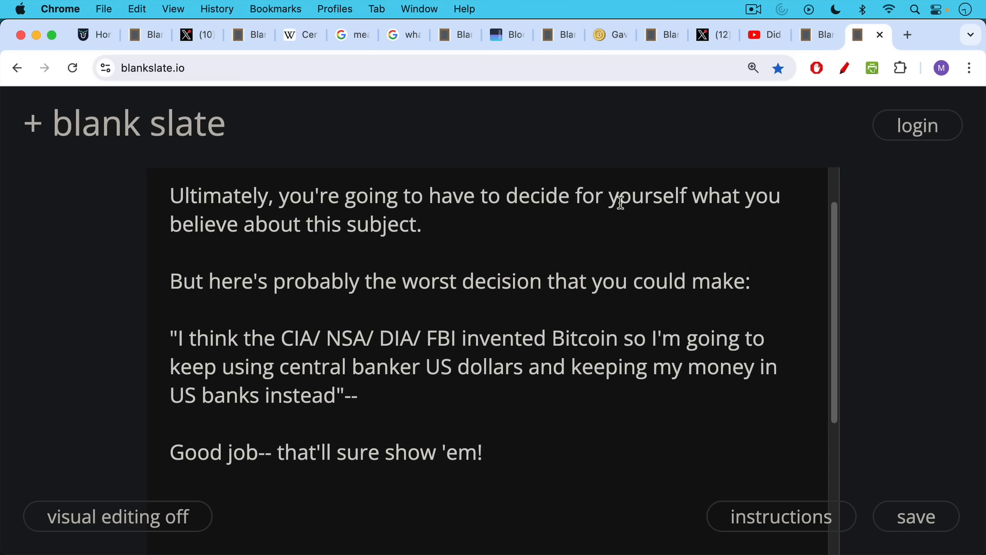